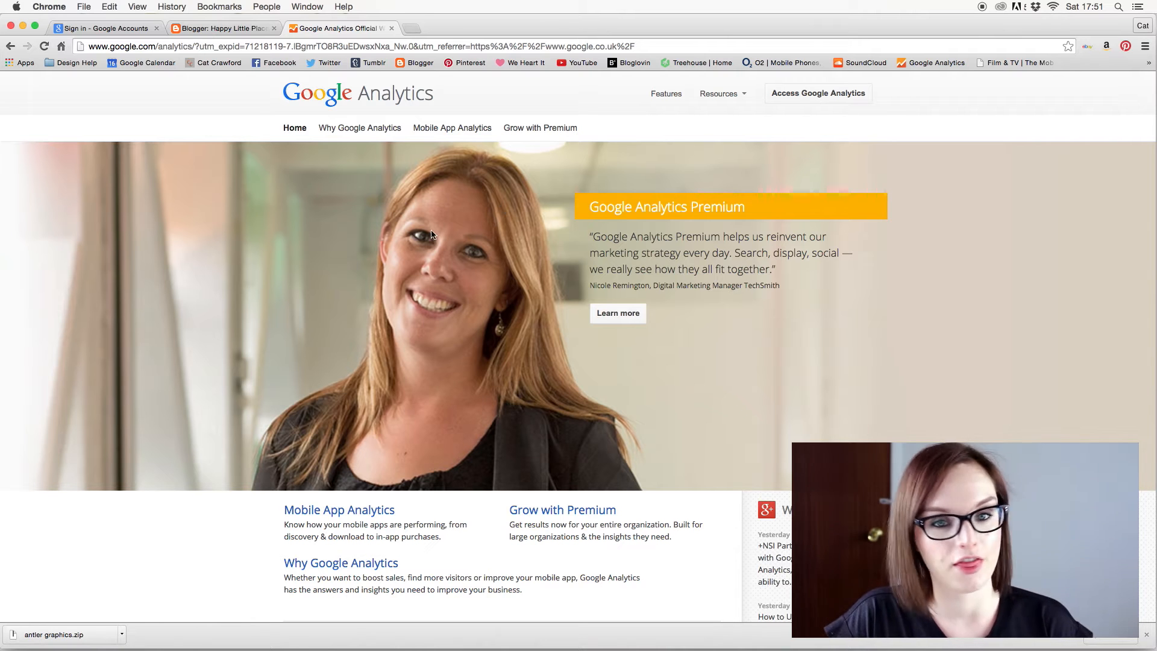
pyautogui.moveTo(987, 157)
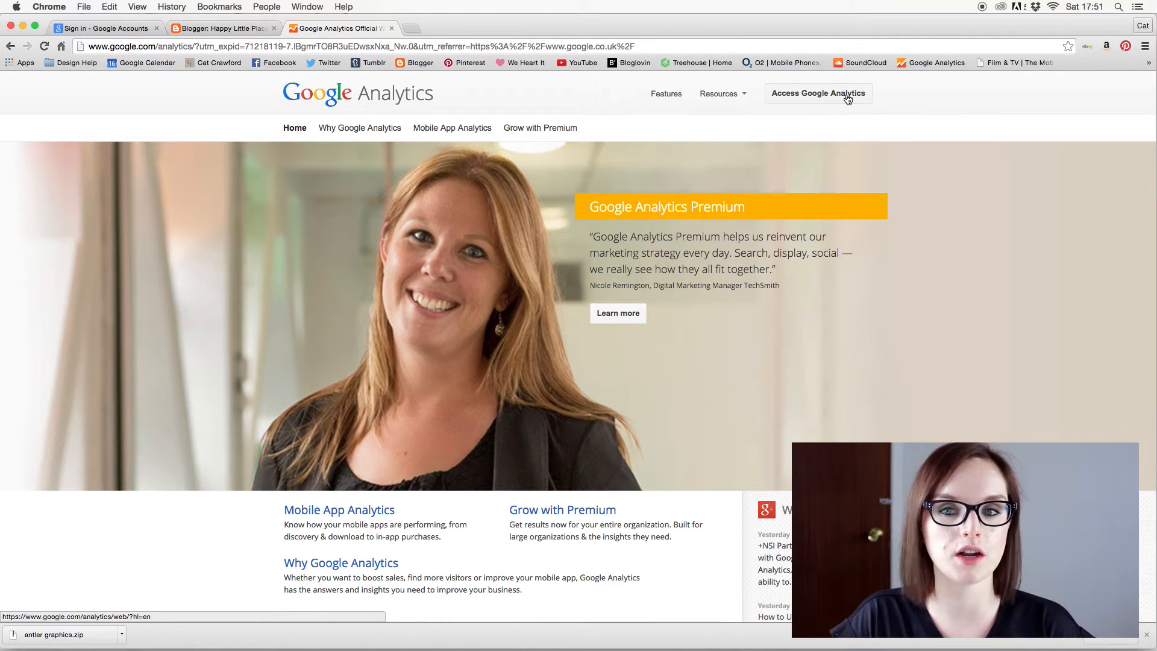
# Enter Google Analytics from the product home page to reach the sign-up page.
pyautogui.click(818, 93)
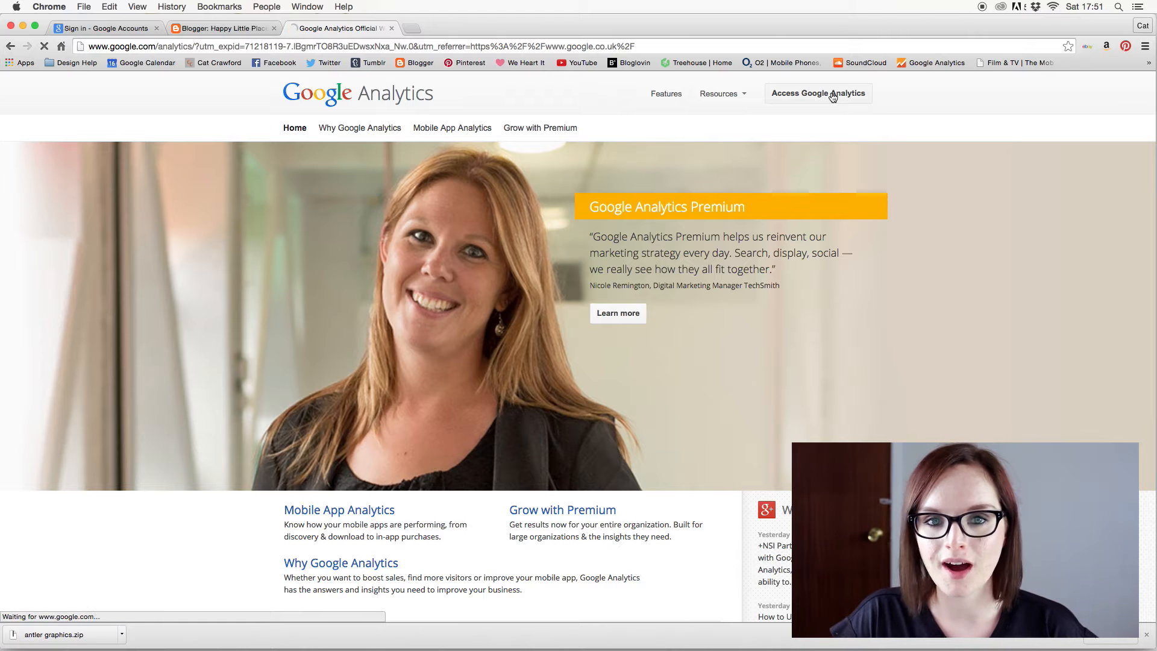
pyautogui.click(817, 92)
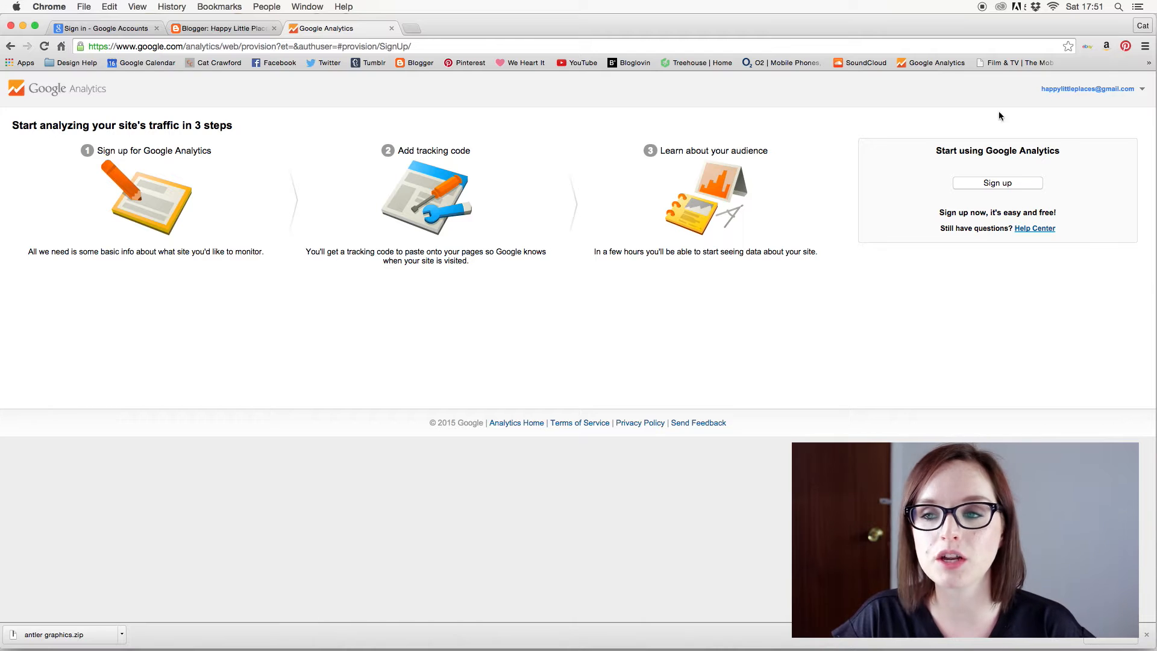
pyautogui.moveTo(1034, 108)
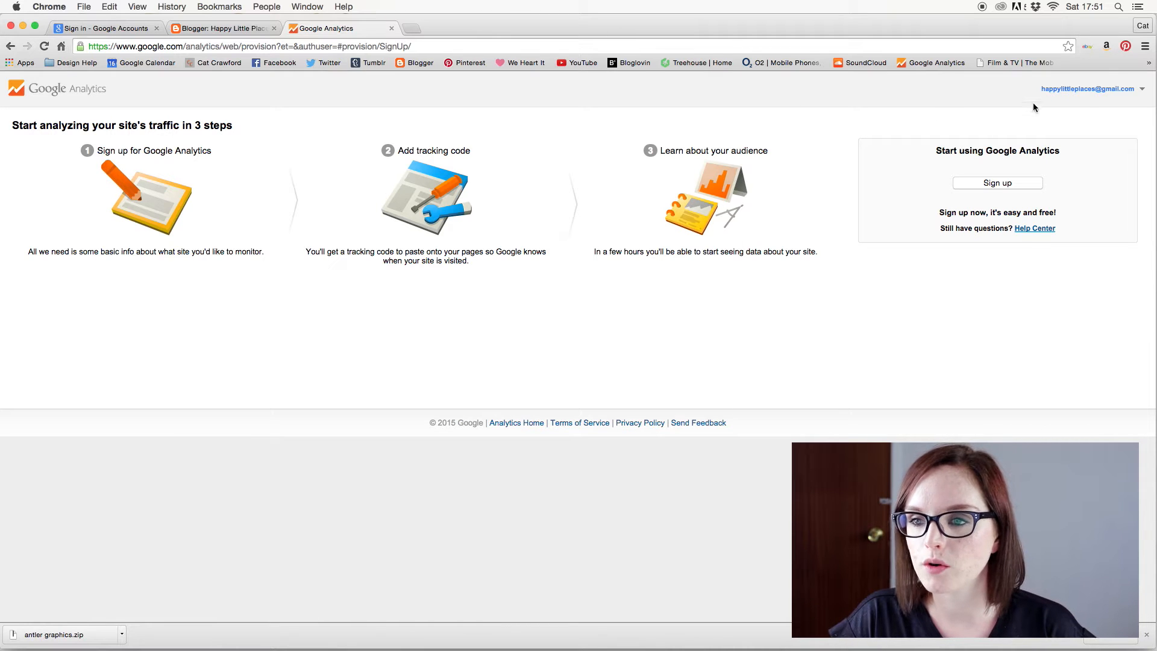
# Start a new website account signup with account name 'Happy Little Places'.
pyautogui.click(997, 183)
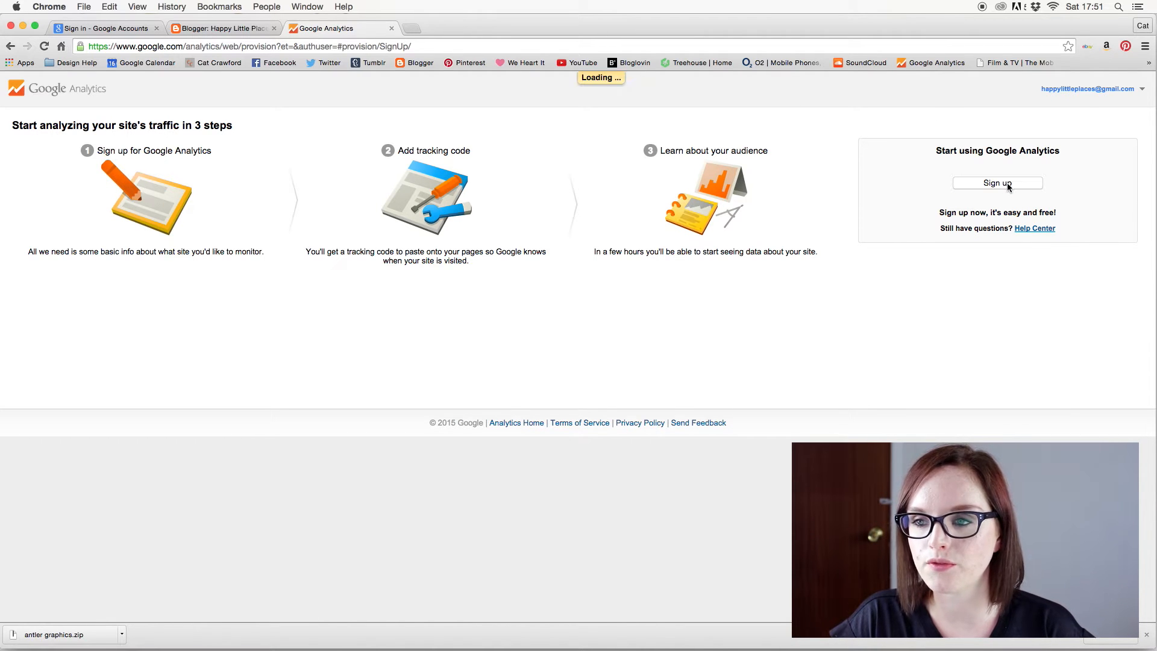
pyautogui.click(997, 183)
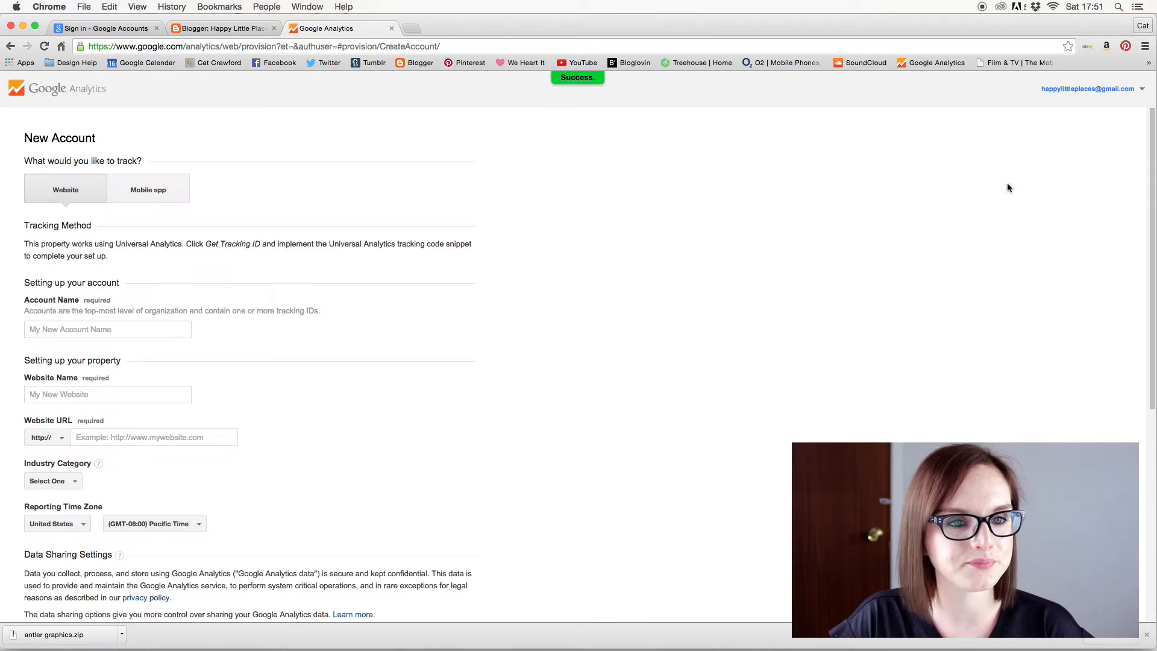
pyautogui.moveTo(157, 262)
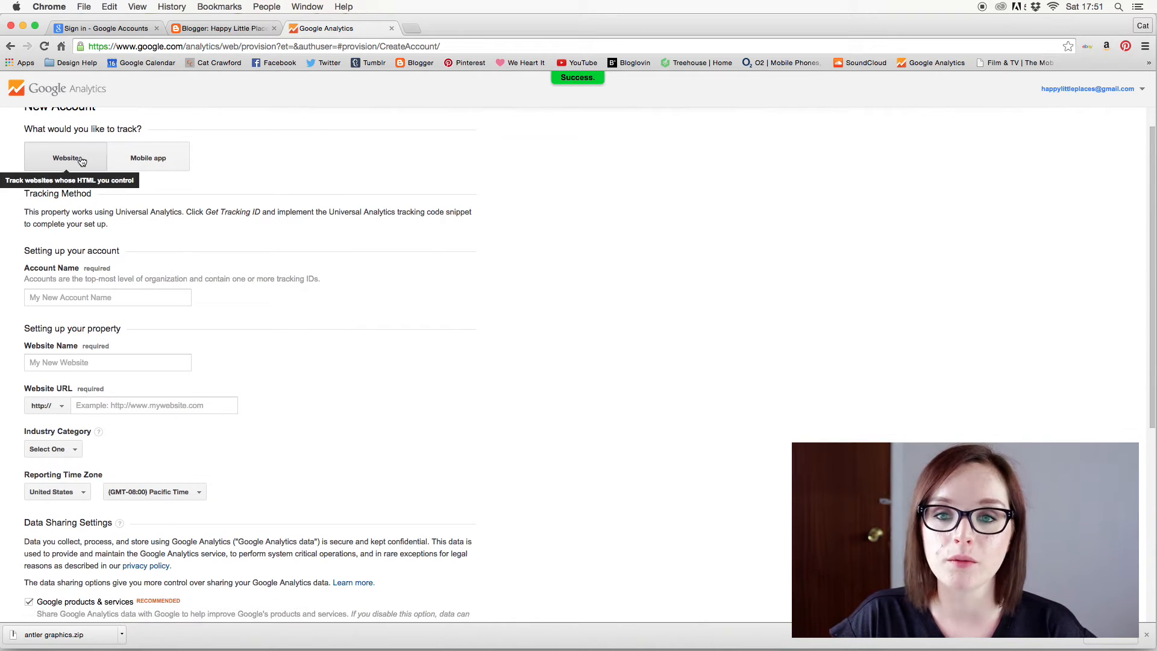
pyautogui.moveTo(376, 233)
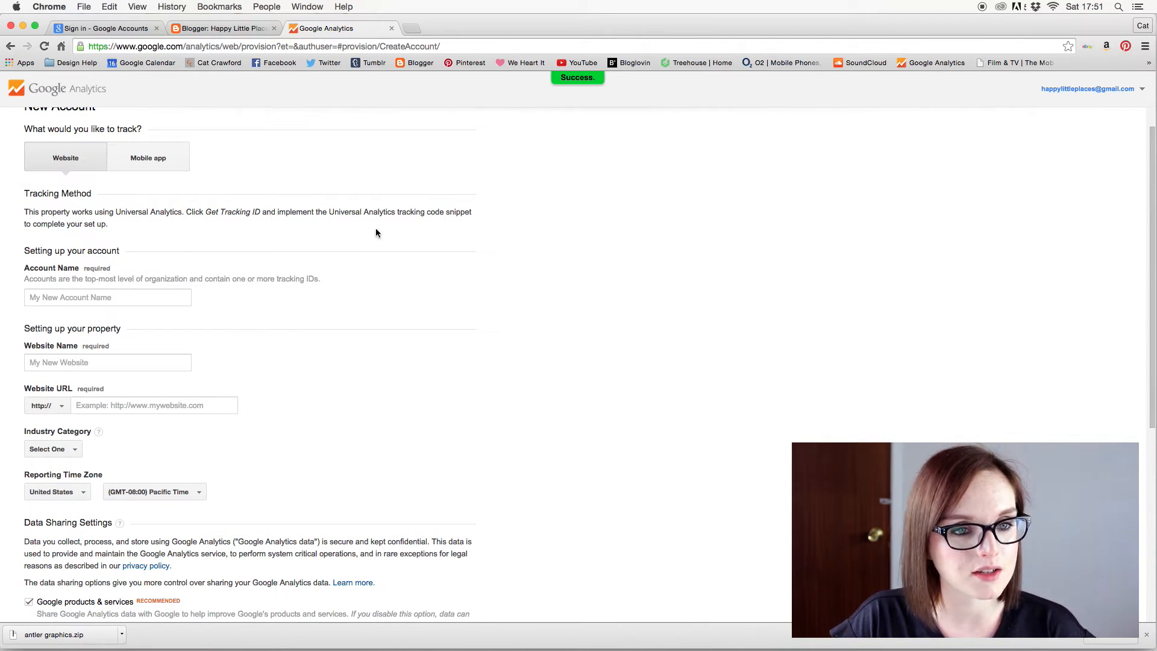
pyautogui.scroll(-3)
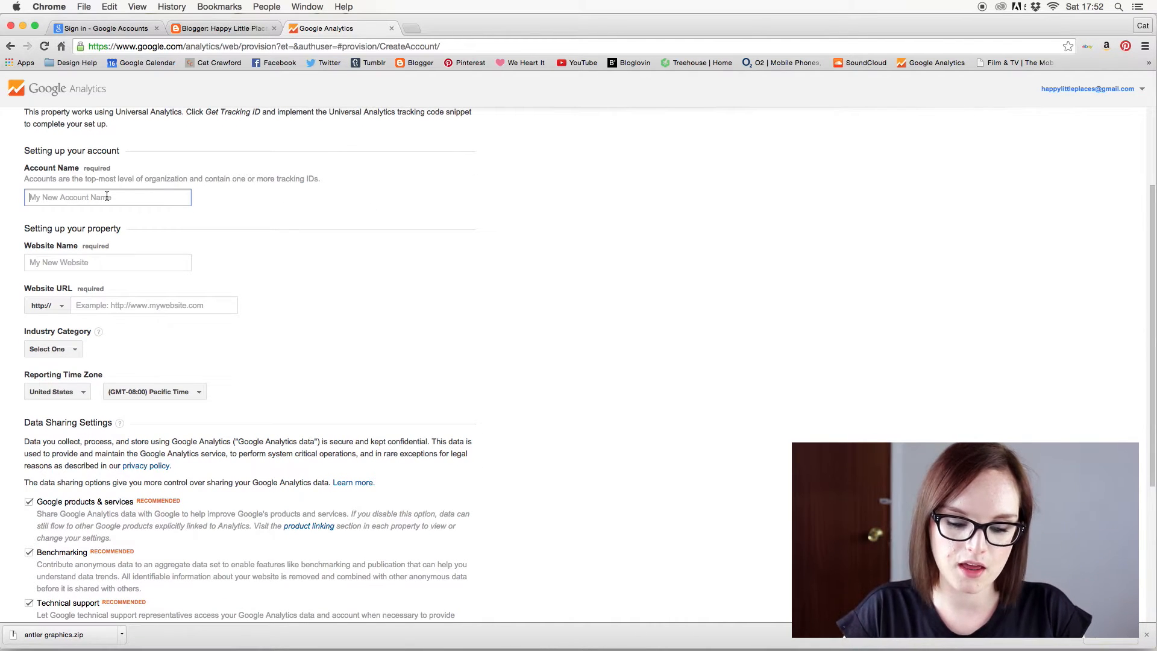
pyautogui.write('Happy Lit')
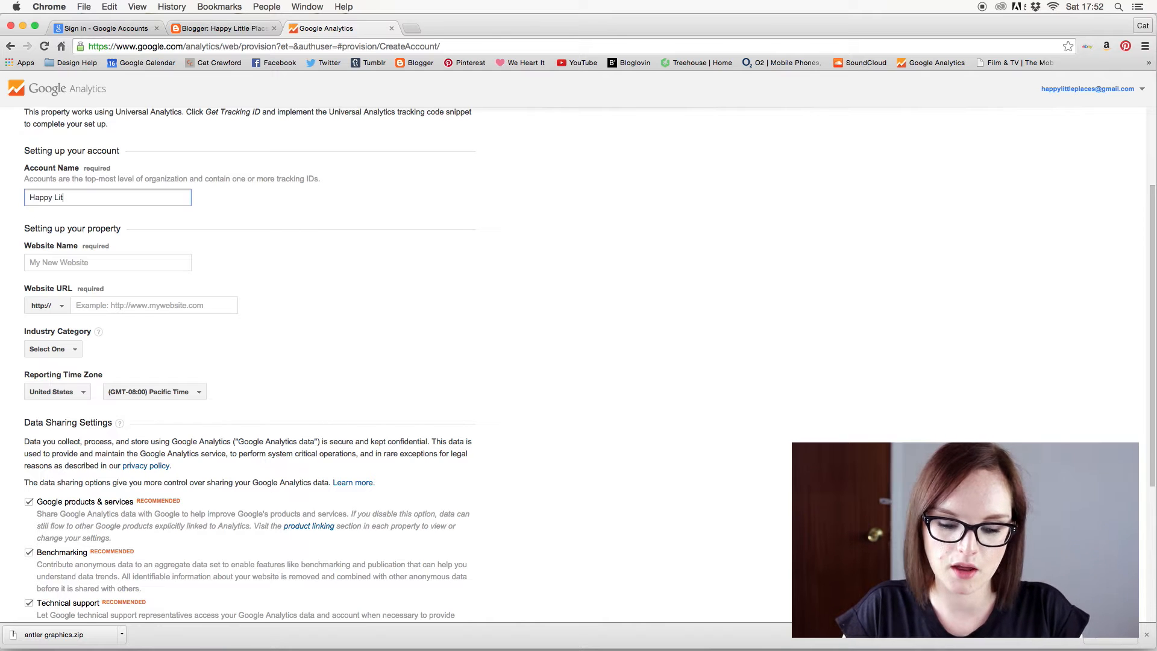
pyautogui.write('tle Places')
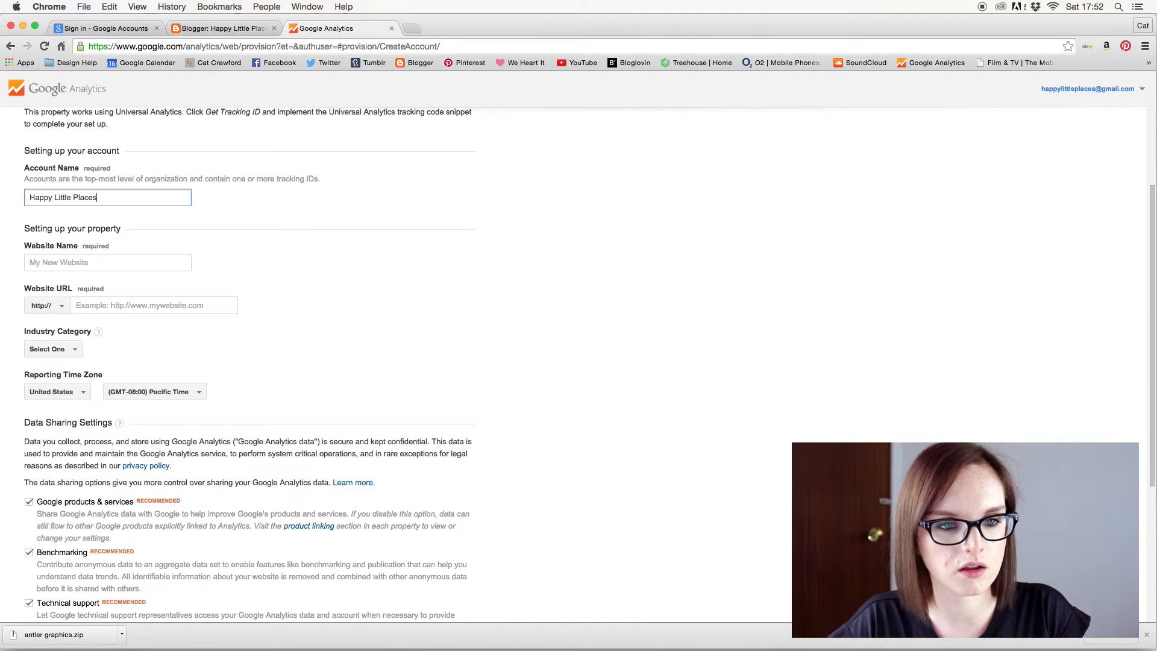
# Enter 'Happy Little Places' as the website name and move to the URL field.
pyautogui.click(107, 262)
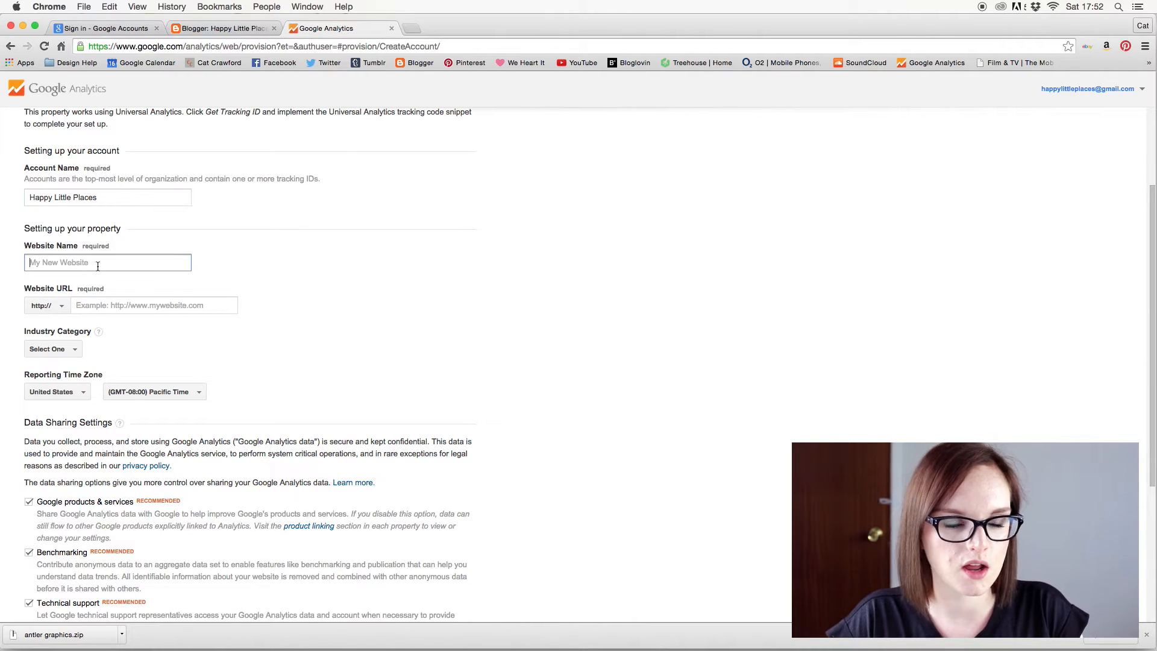
pyautogui.scroll(-3)
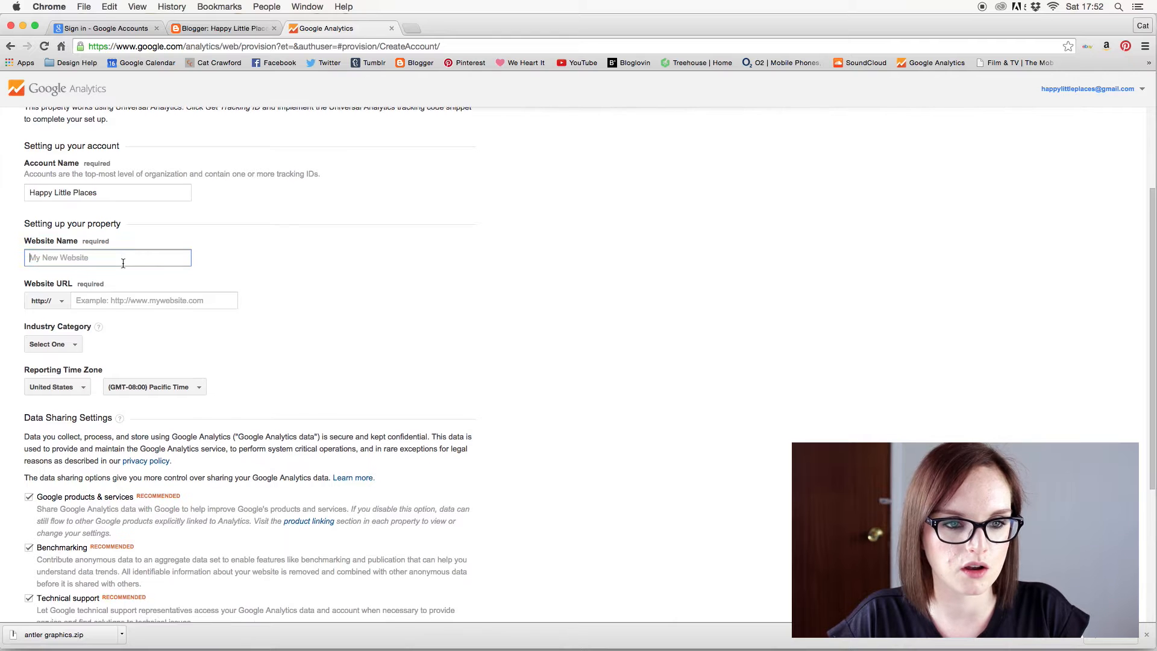
pyautogui.write('H')
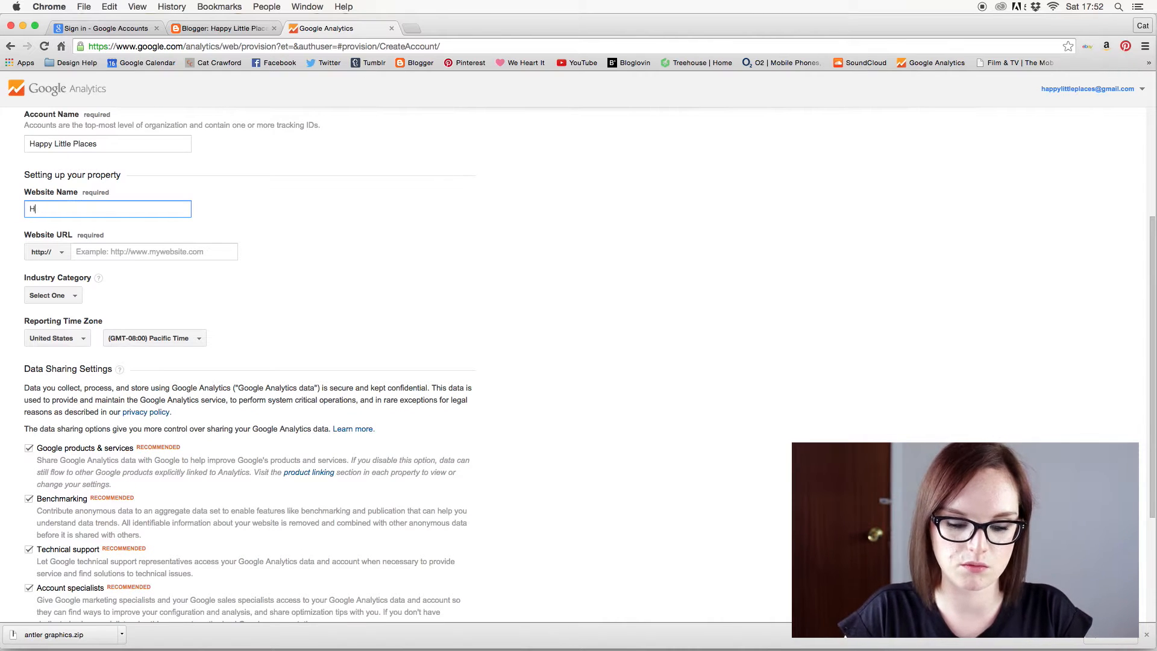
pyautogui.write('appy Little')
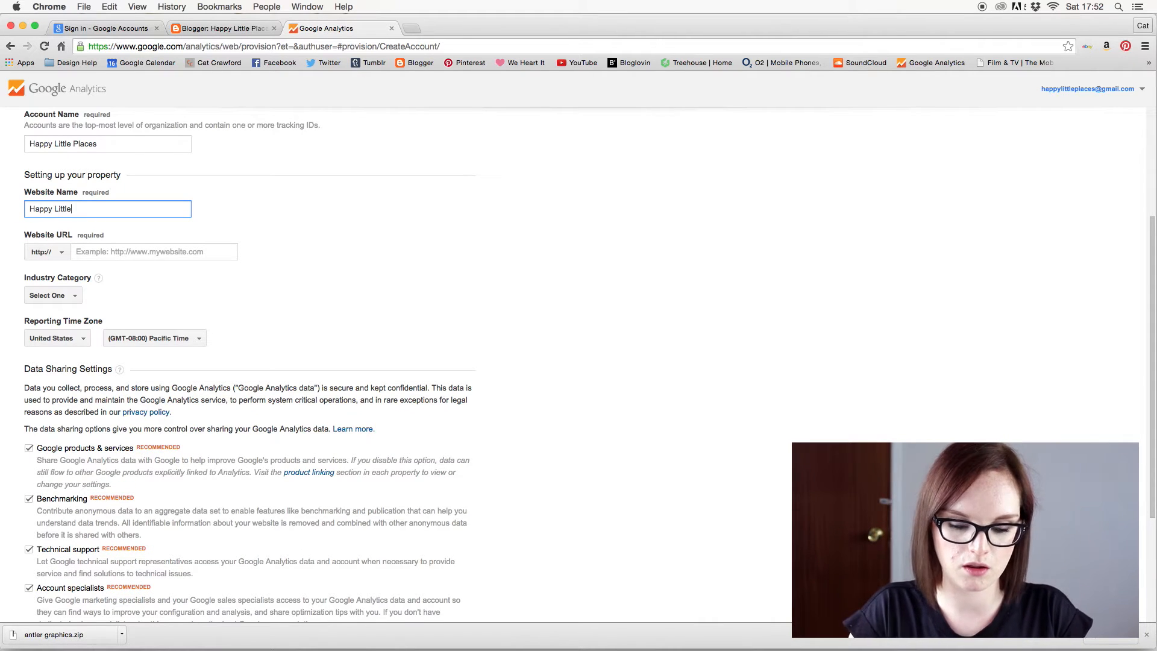
pyautogui.write('Places')
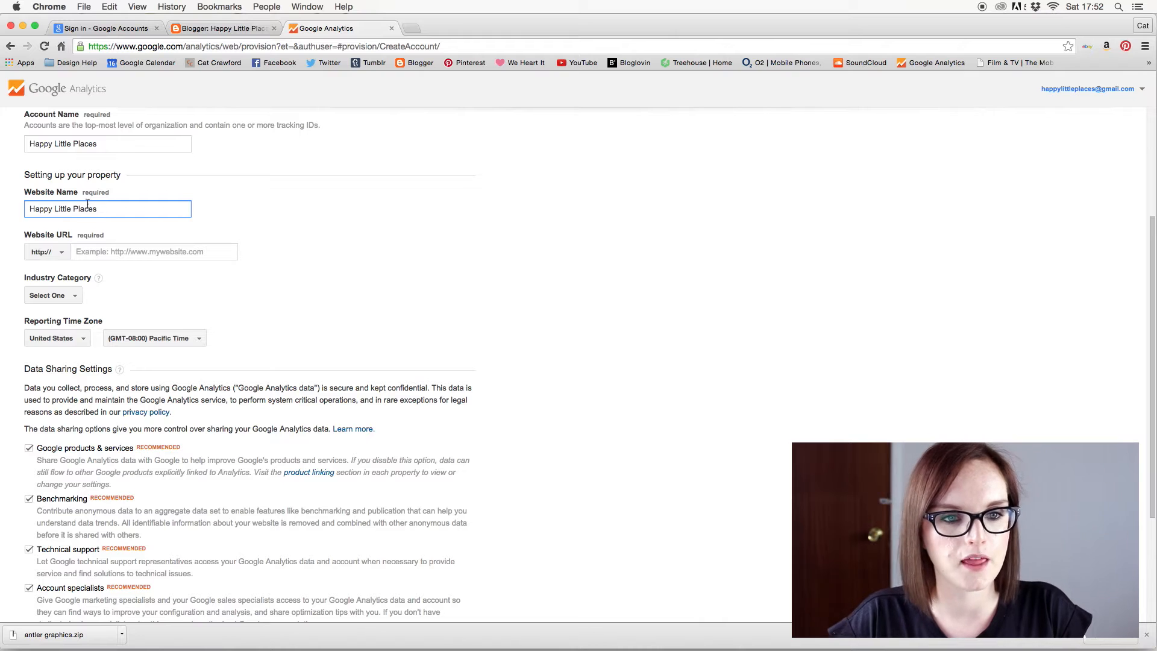
pyautogui.click(154, 252)
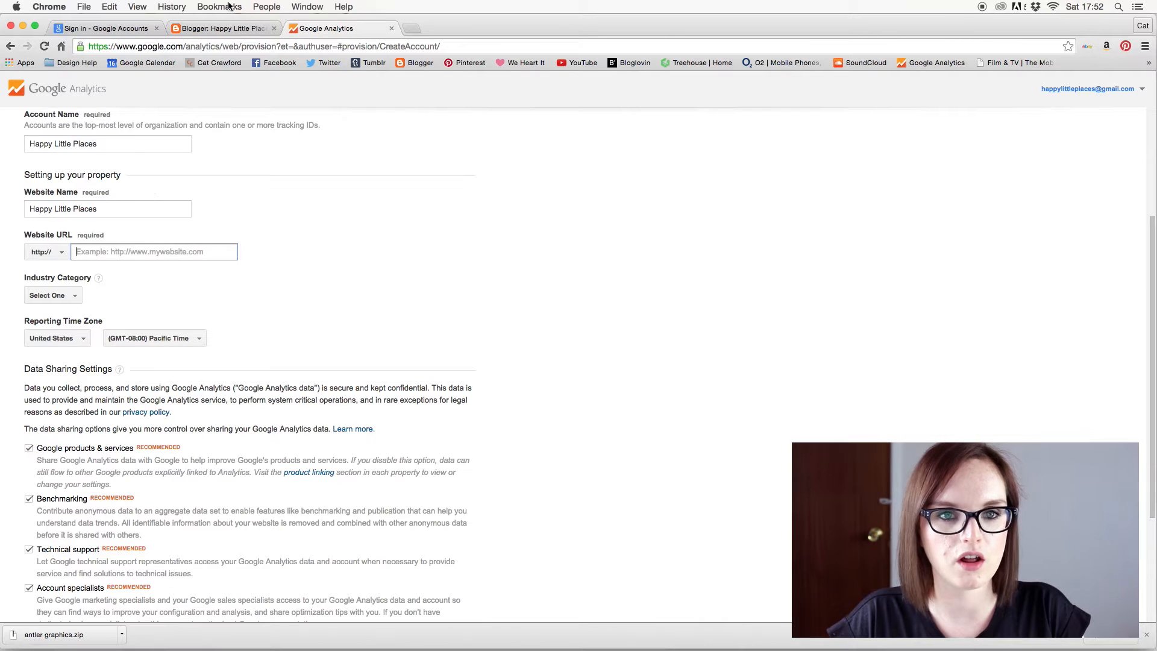
# Copy happylittleplaces1.blogspot.com from Blogger's Basic settings and return to the Analytics form.
pyautogui.click(219, 28)
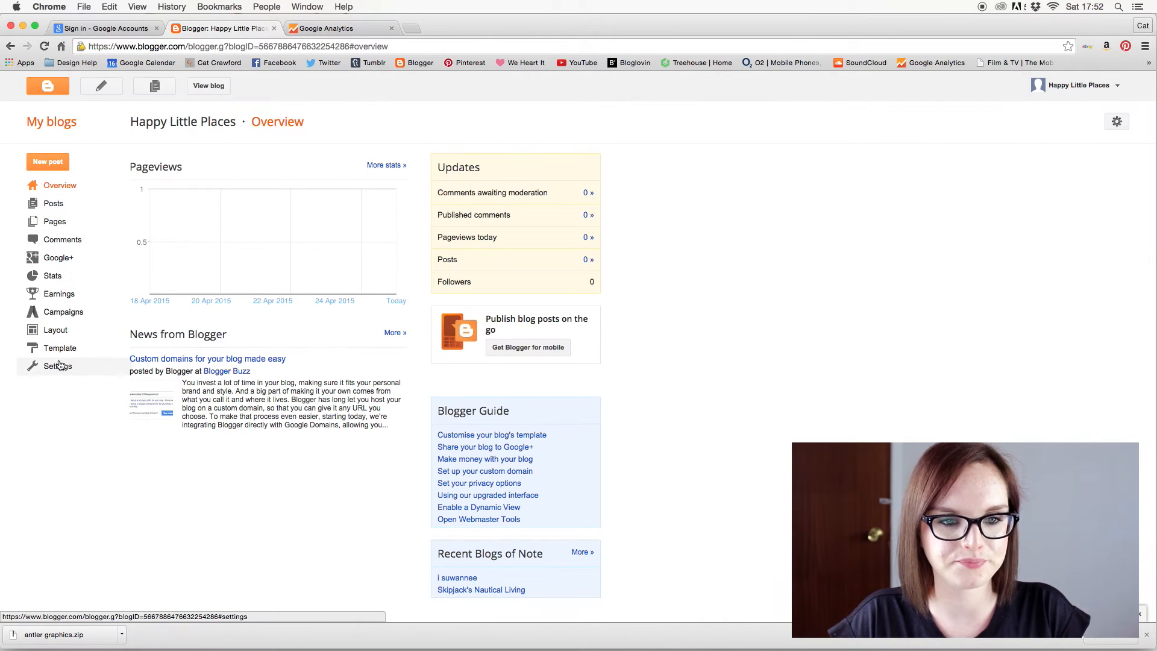
pyautogui.click(58, 365)
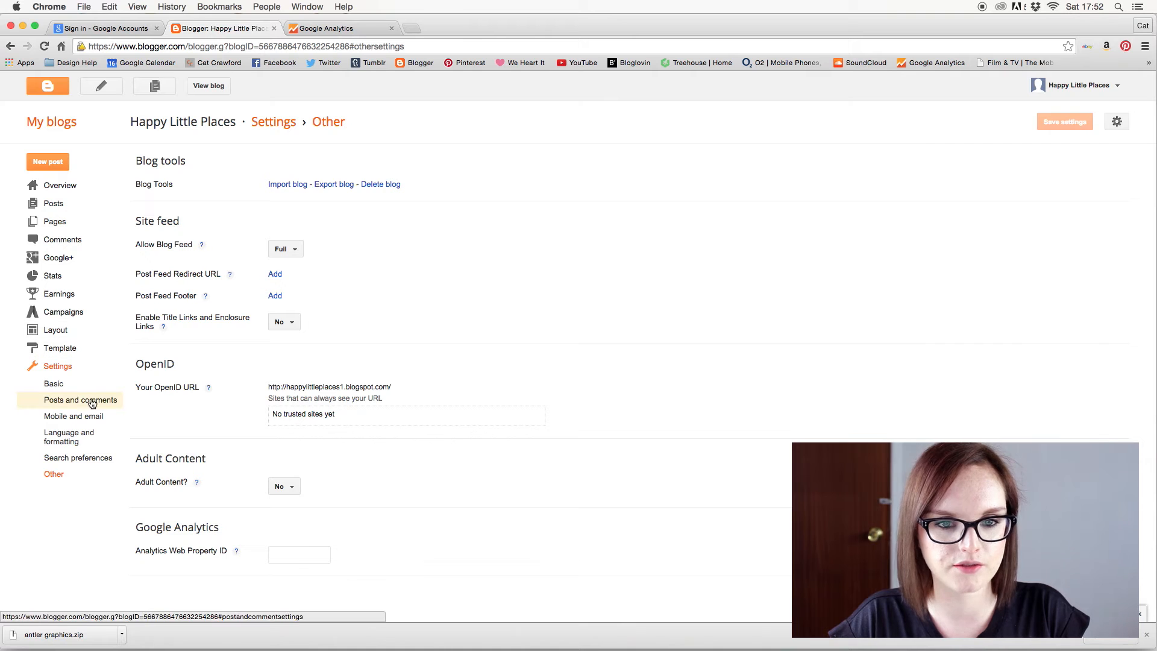
pyautogui.click(54, 384)
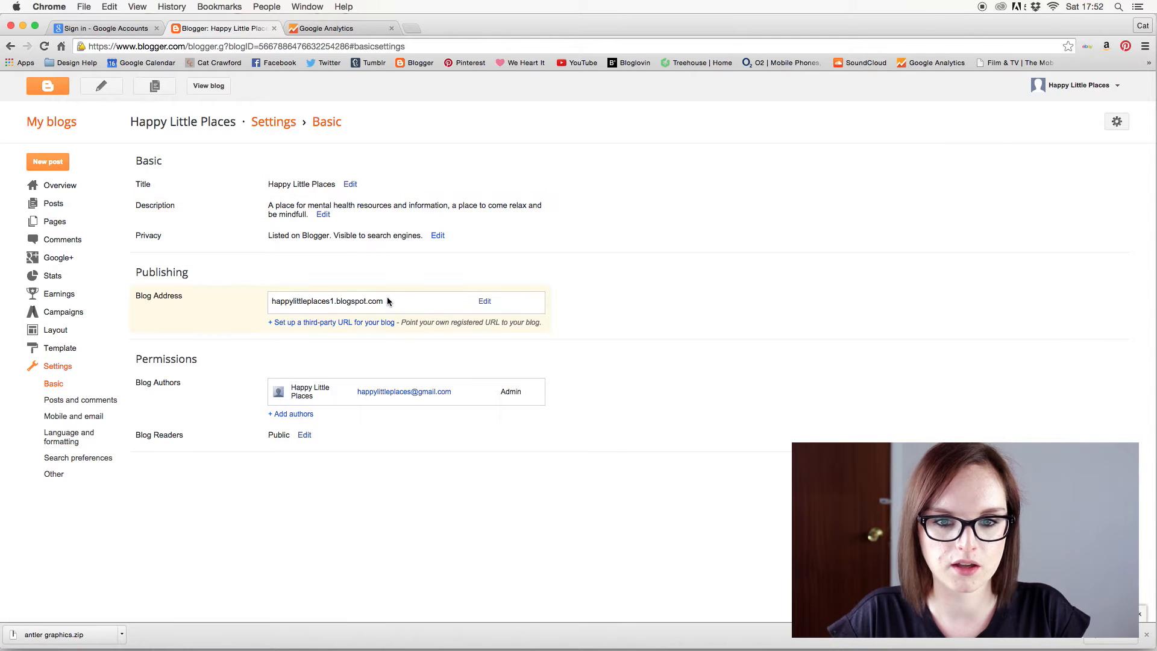
pyautogui.doubleClick(326, 301)
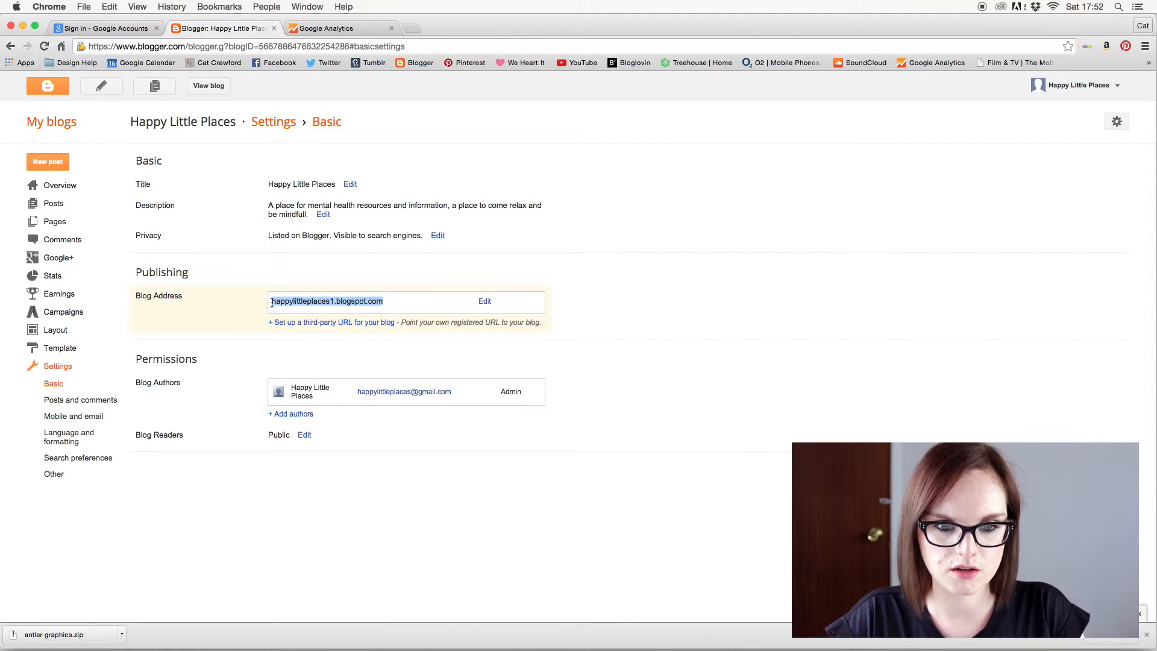
pyautogui.click(332, 29)
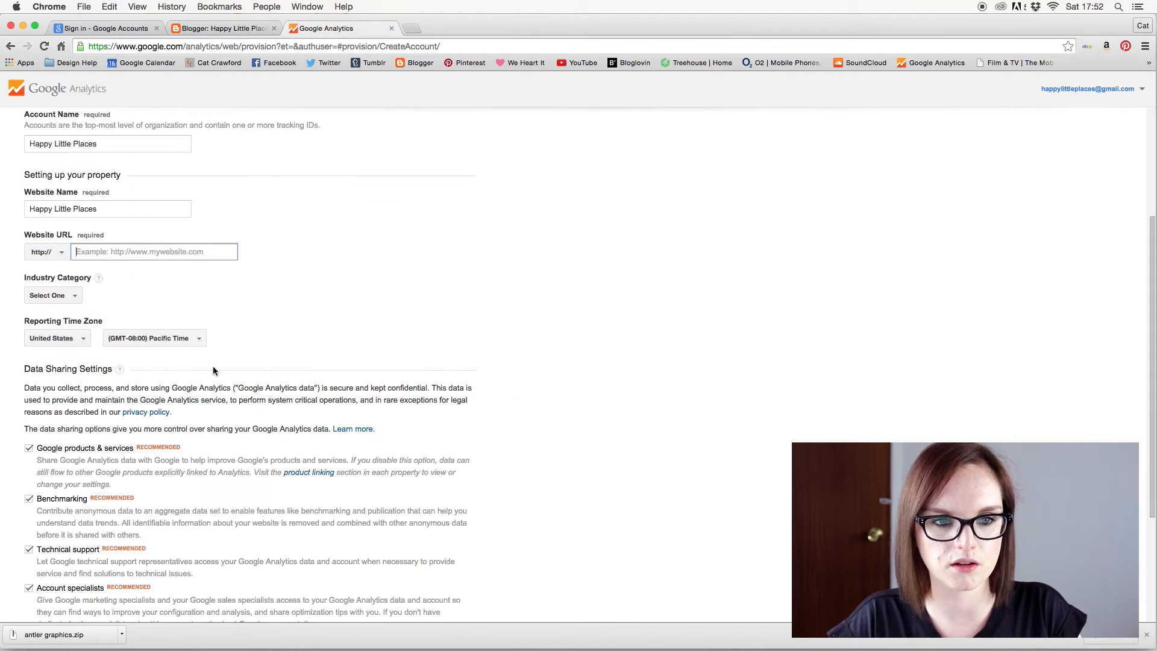
# Enter URL happylittleplaces1.blogspot.com and set the industry category to Other.
pyautogui.write('happylittleplaces1.blogspot.com')
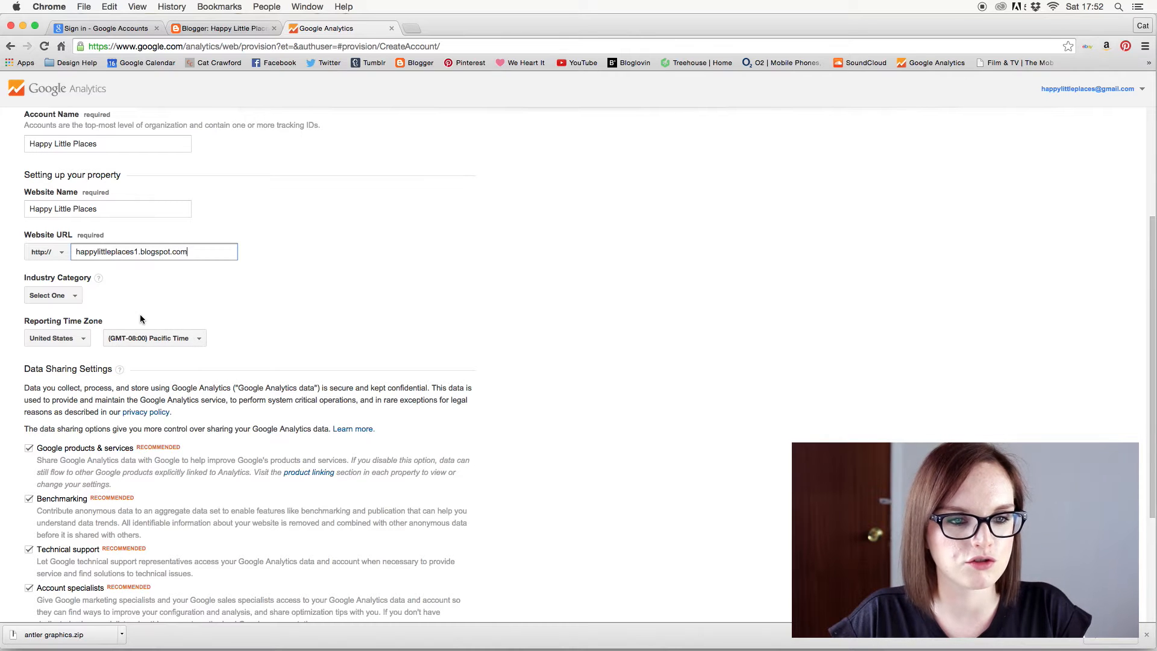
pyautogui.click(52, 296)
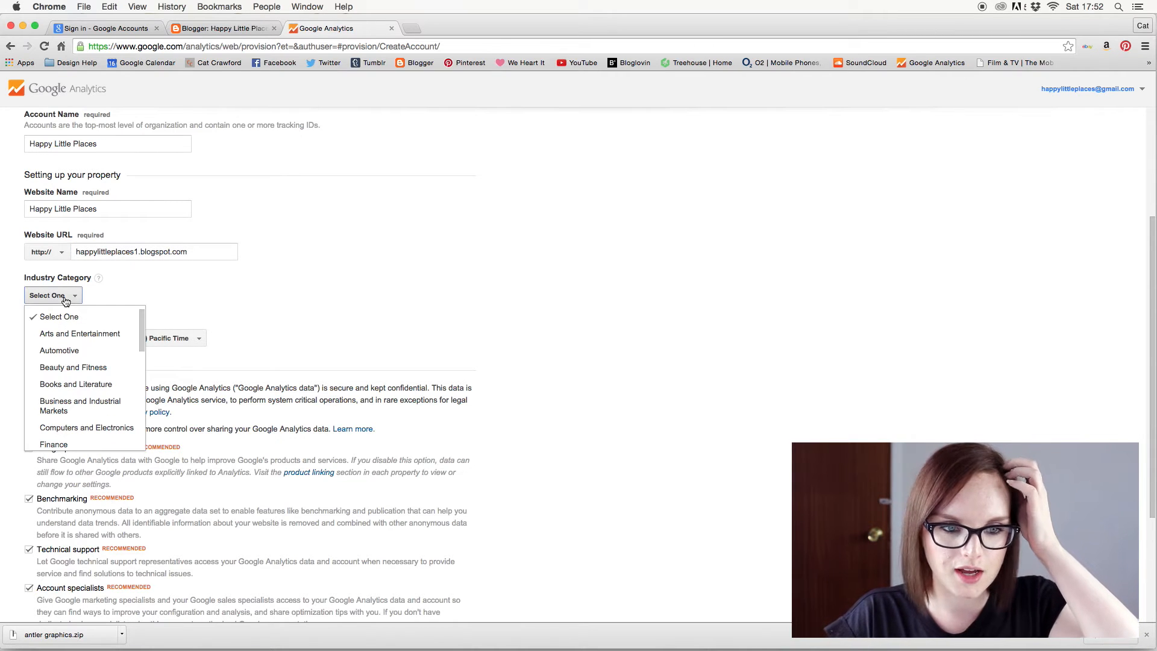
pyautogui.moveTo(79, 350)
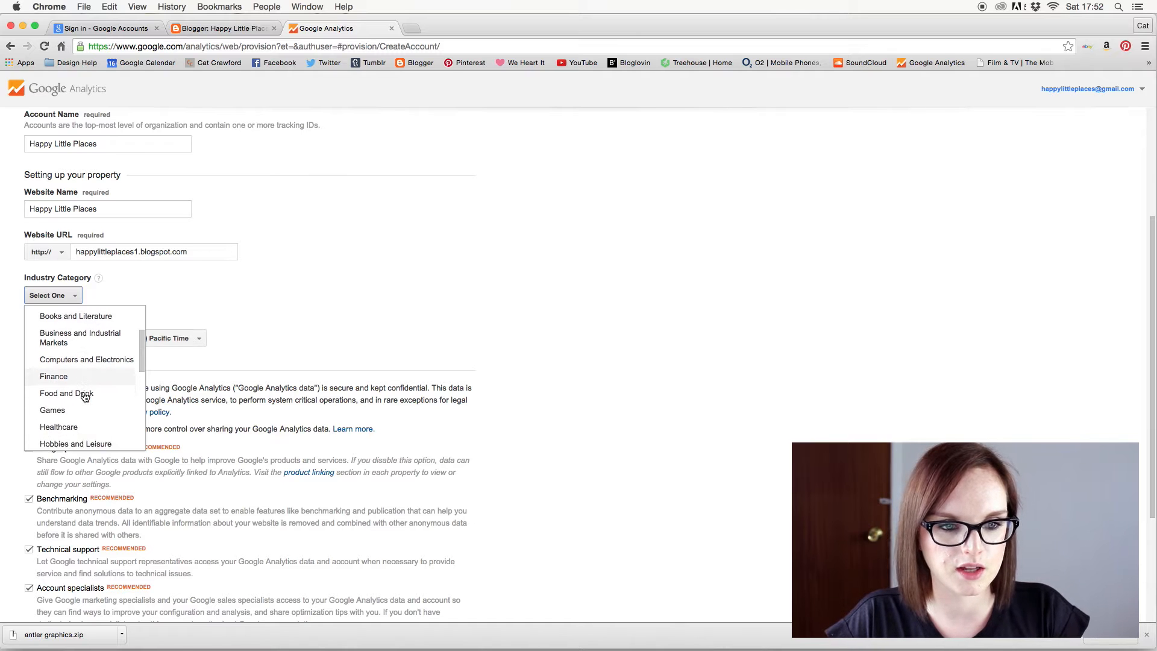
pyautogui.scroll(-3)
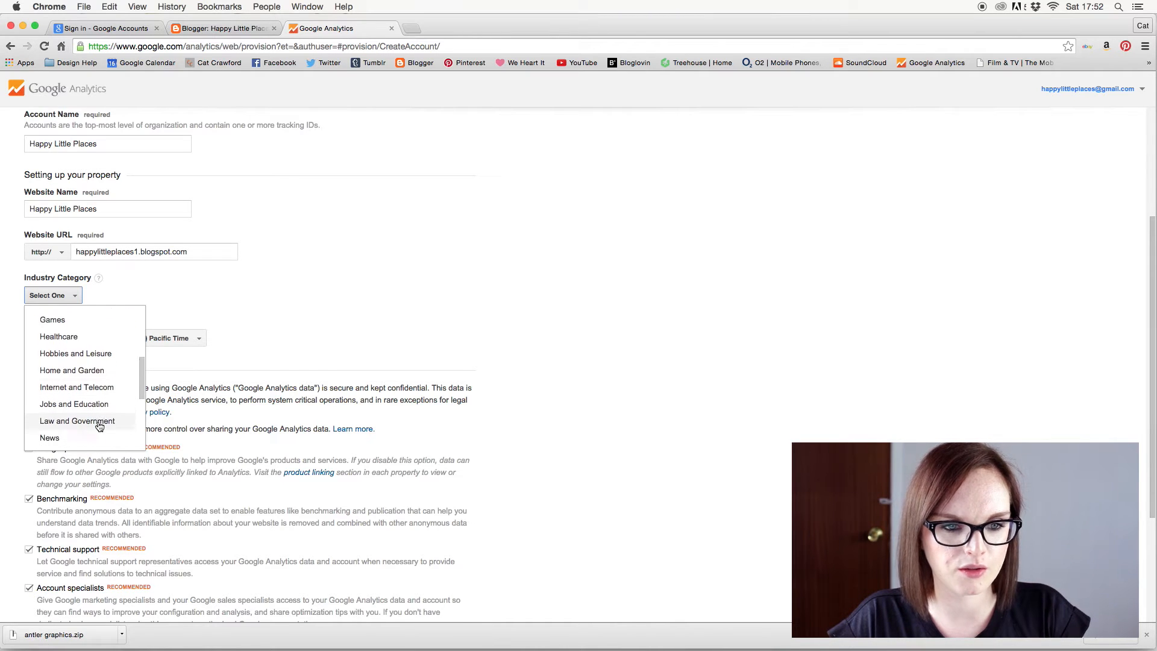
pyautogui.scroll(-3)
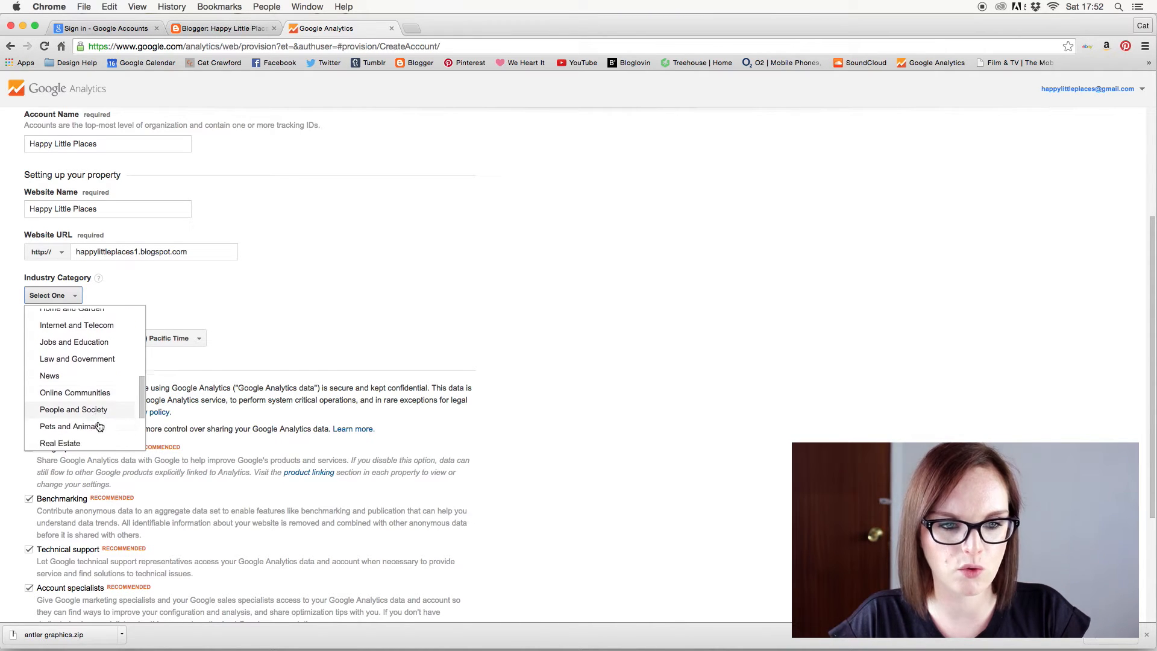
pyautogui.scroll(-3)
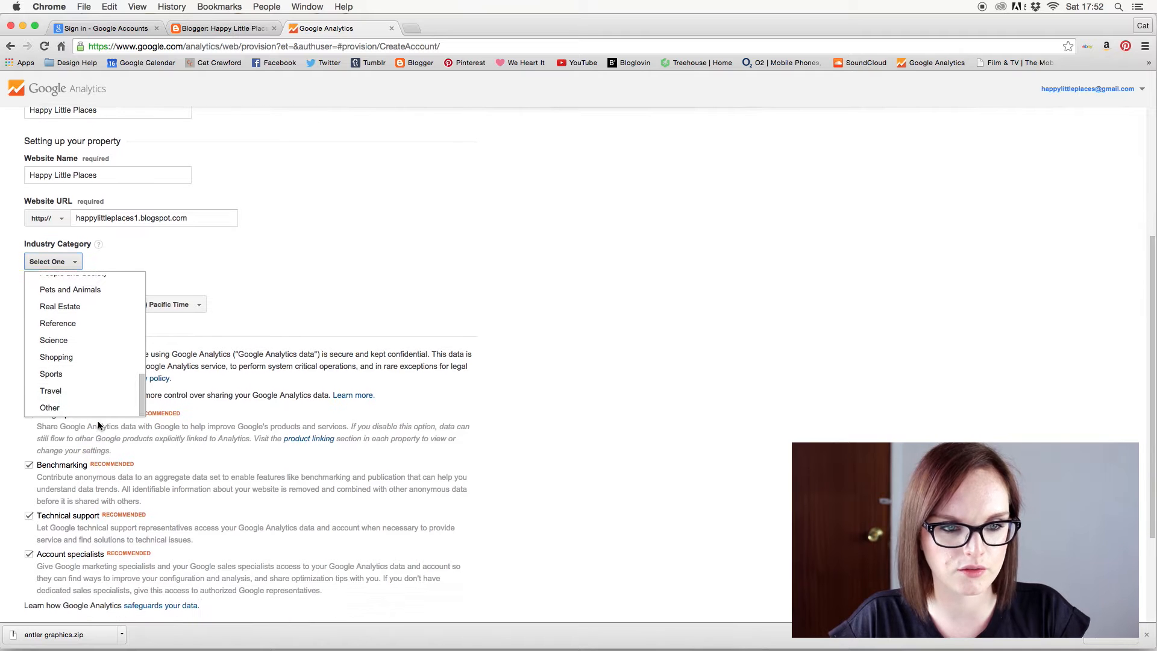
pyautogui.scroll(3)
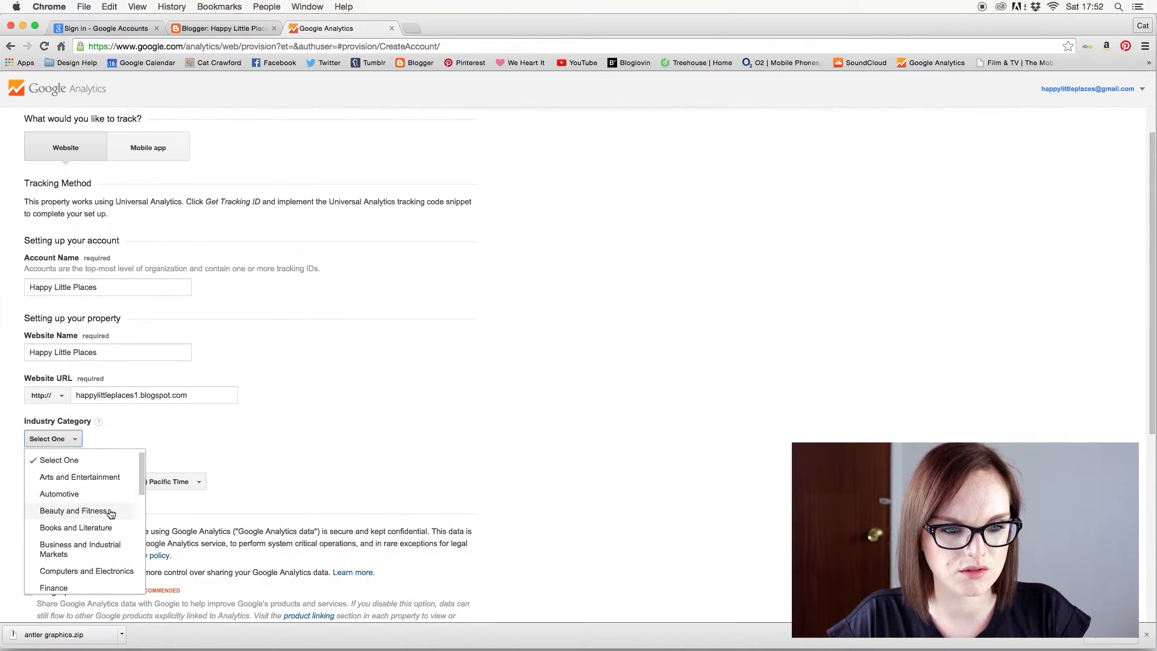
pyautogui.scroll(-3)
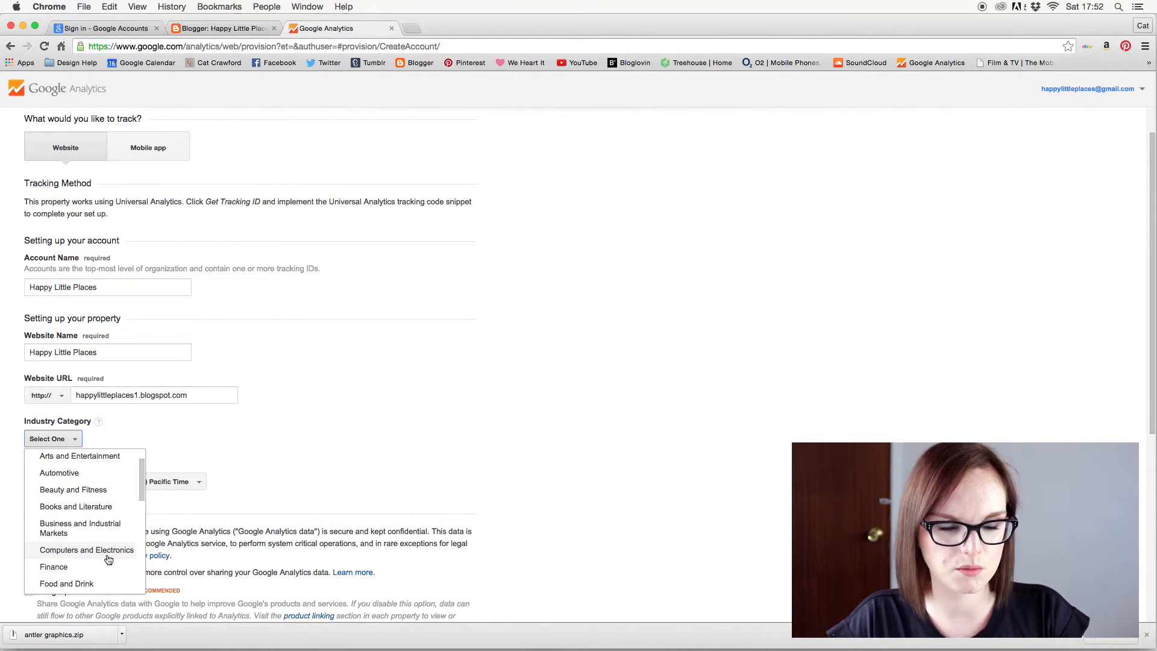
pyautogui.scroll(-3)
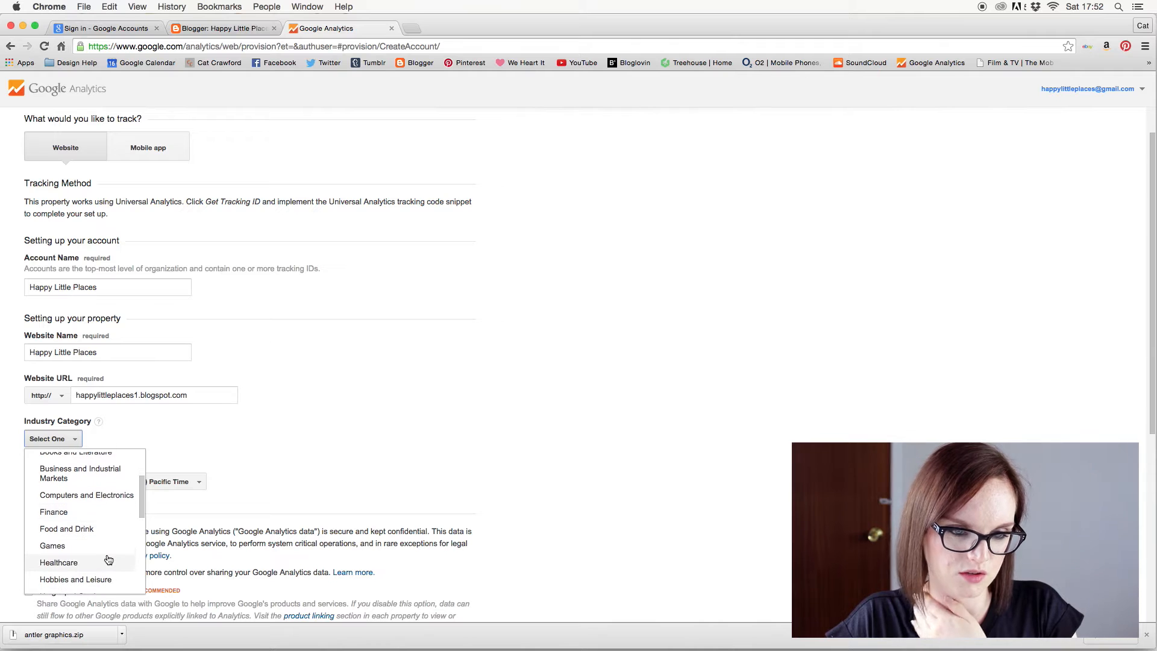
pyautogui.scroll(-3)
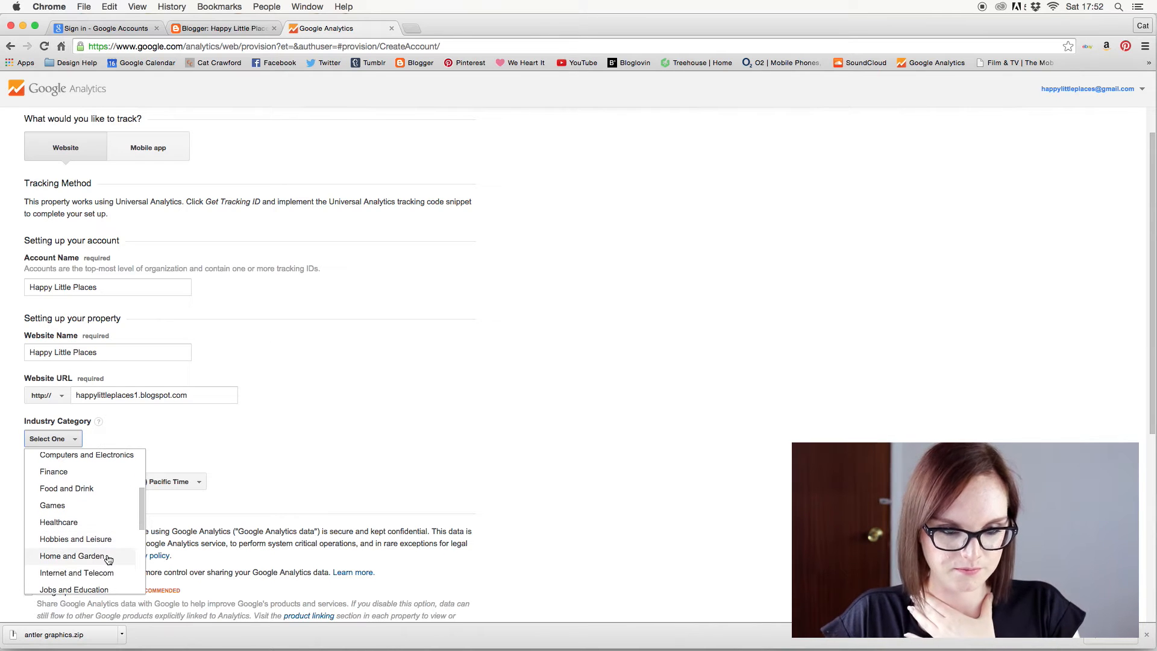
pyautogui.scroll(-3)
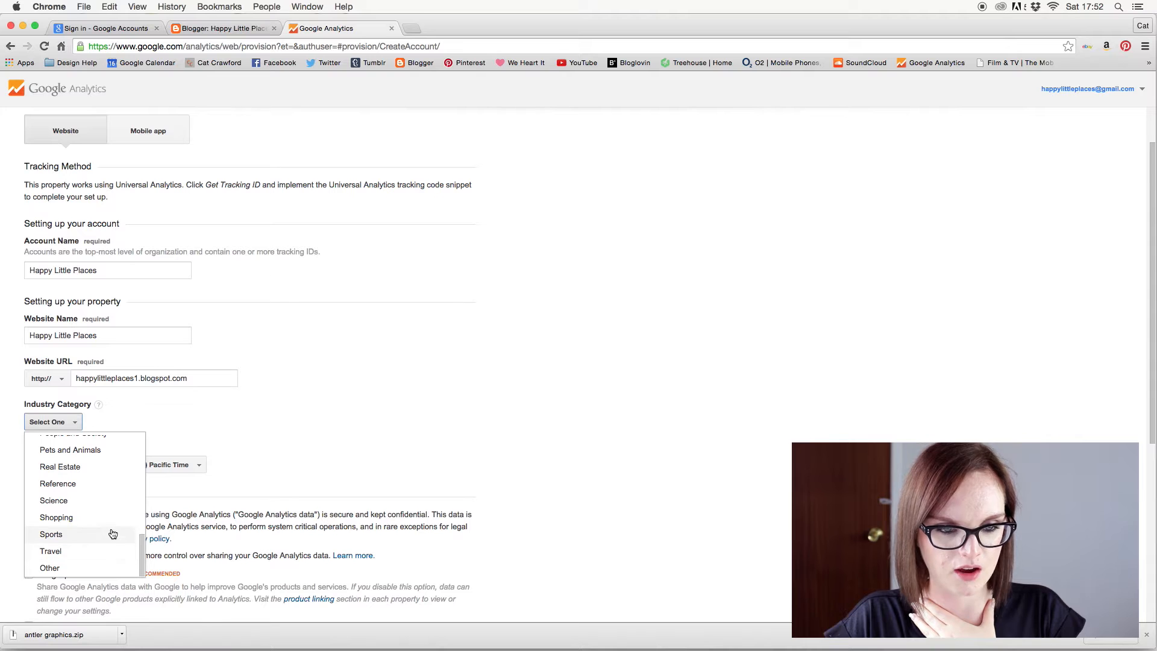
pyautogui.moveTo(52, 568)
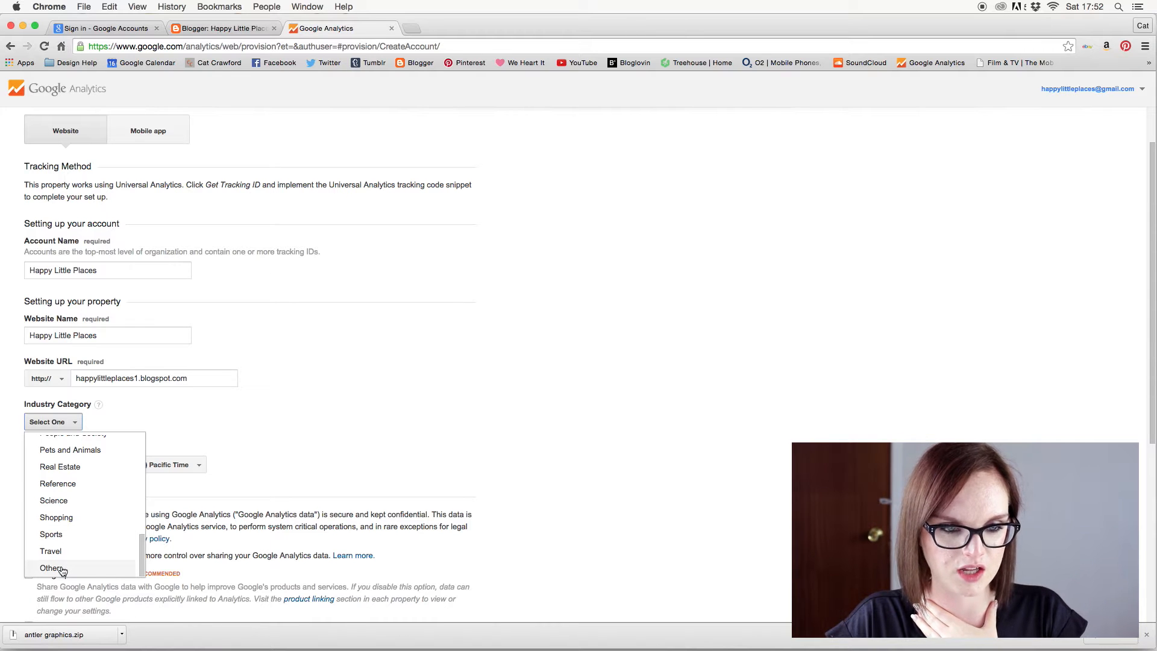
pyautogui.click(52, 567)
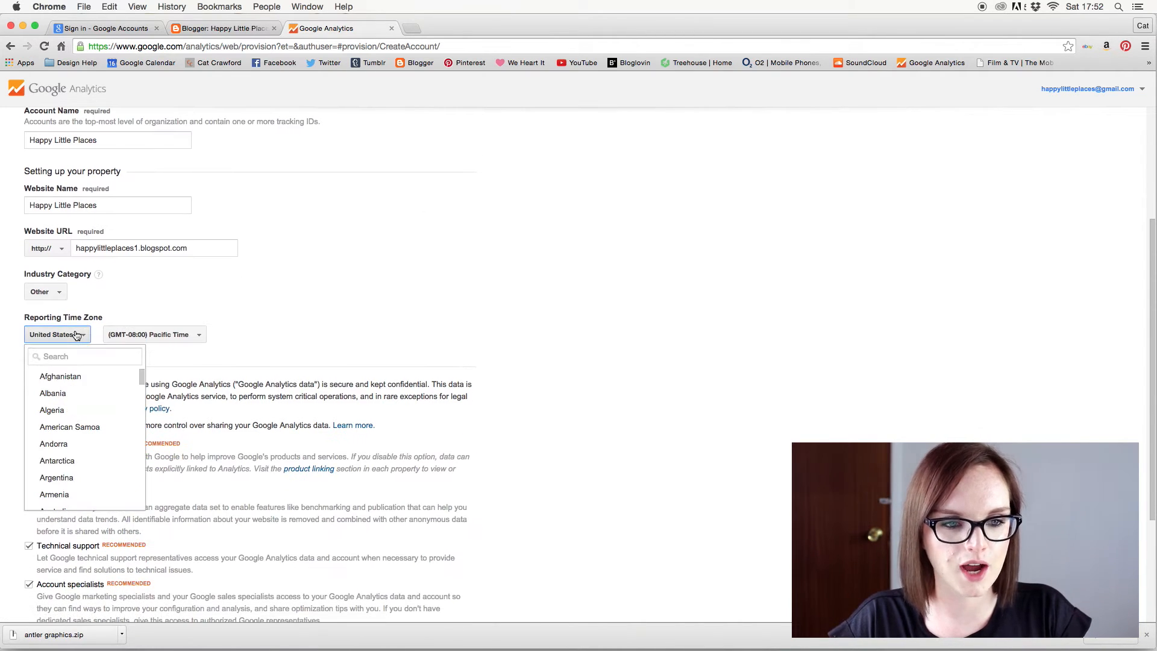
# Set the reporting time zone country to United Kingdom.
pyautogui.write('u')
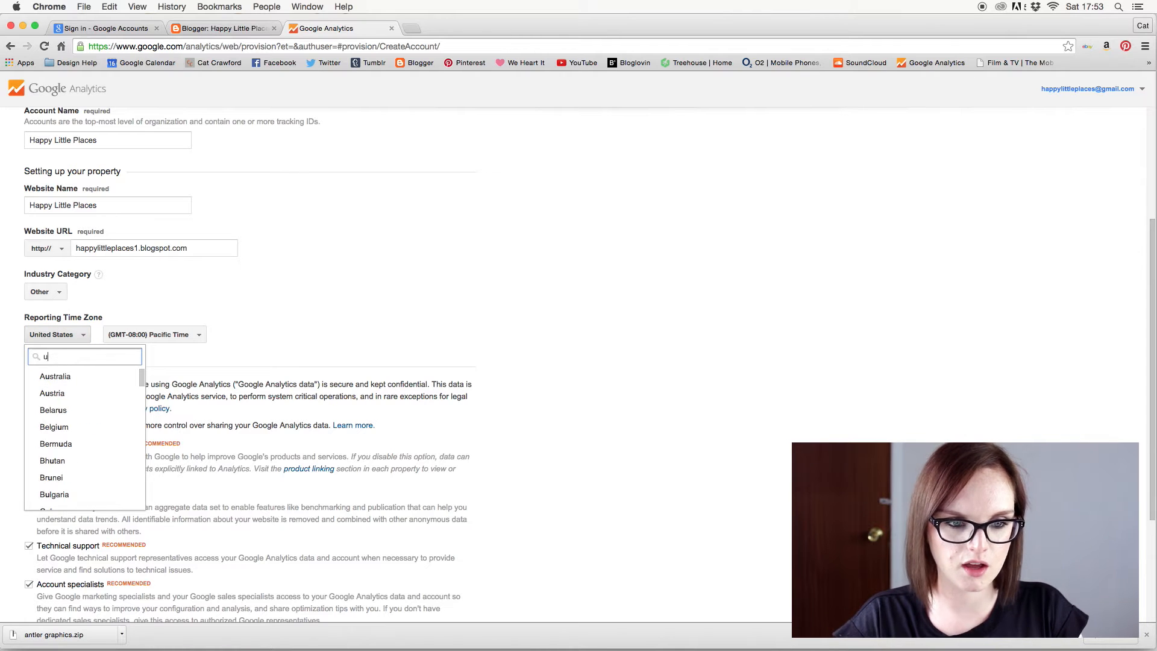
pyautogui.click(73, 357)
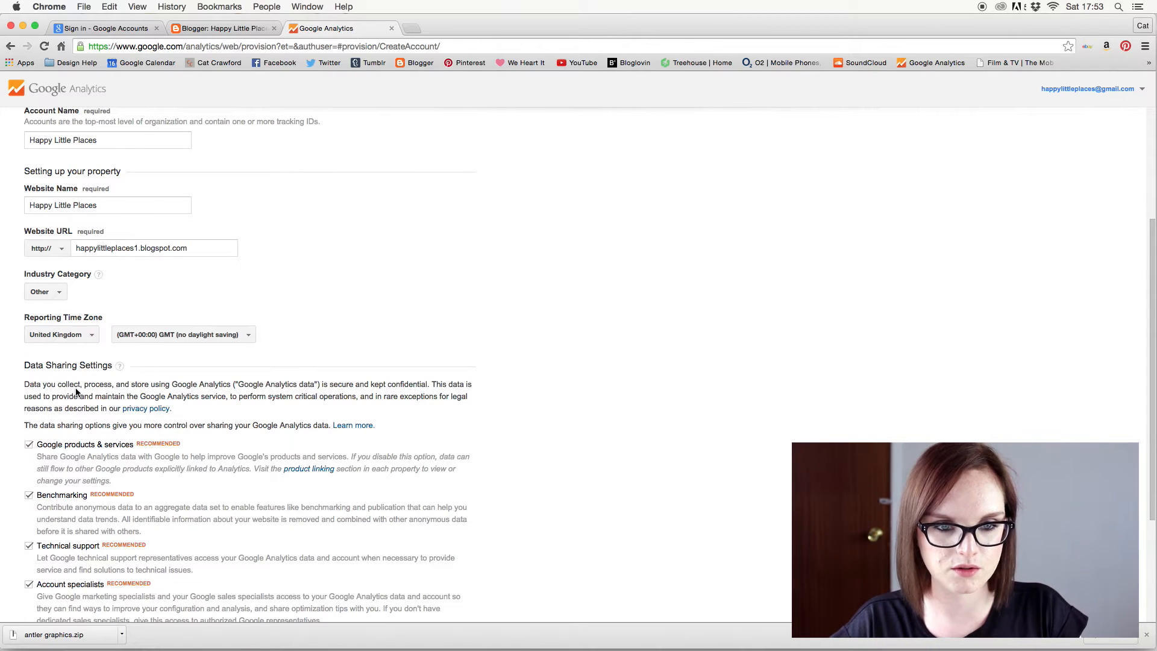
pyautogui.scroll(-3)
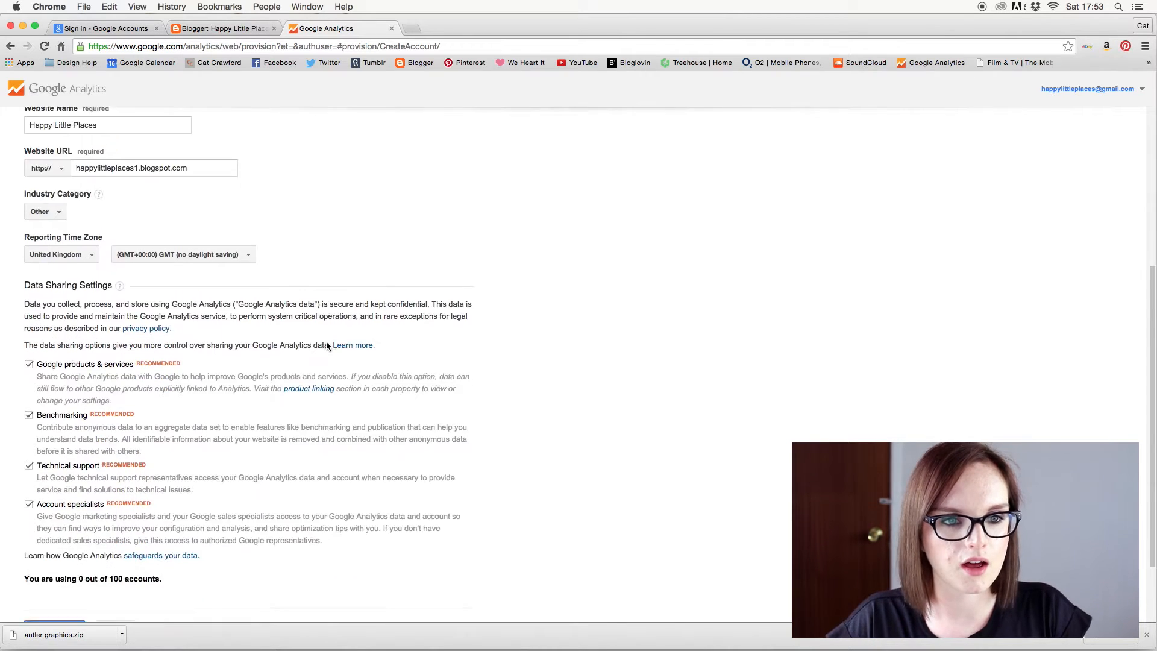
pyautogui.scroll(-3)
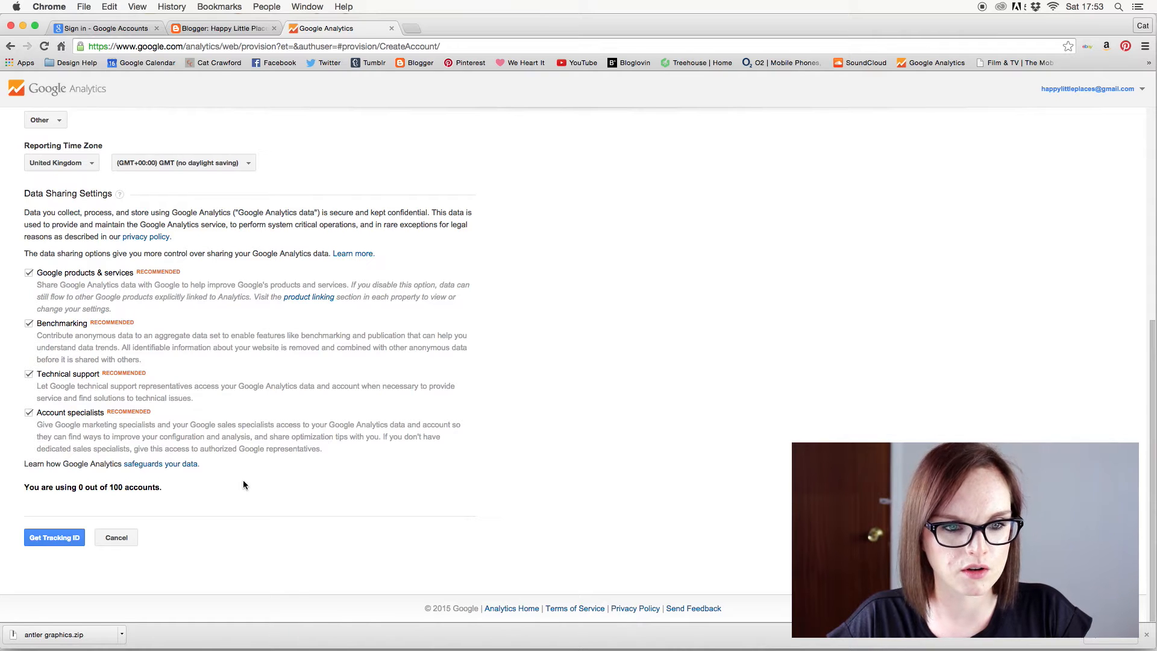
pyautogui.moveTo(82, 502)
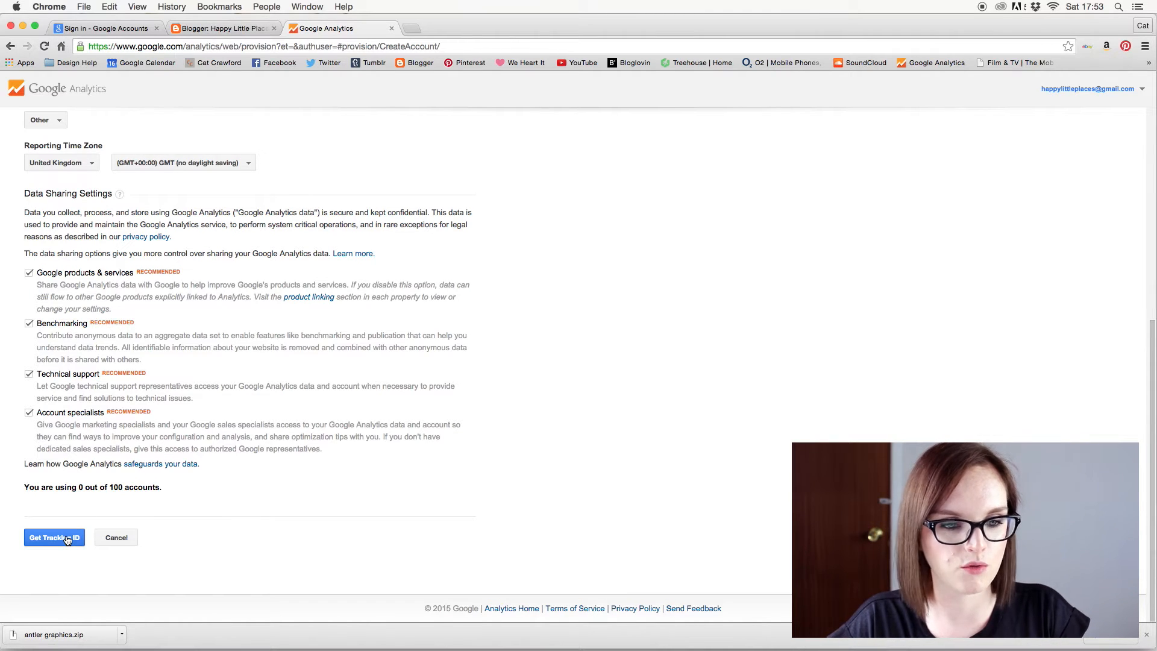
# Get the tracking ID, accept the terms of service, and dismiss the notifications panel.
pyautogui.click(54, 537)
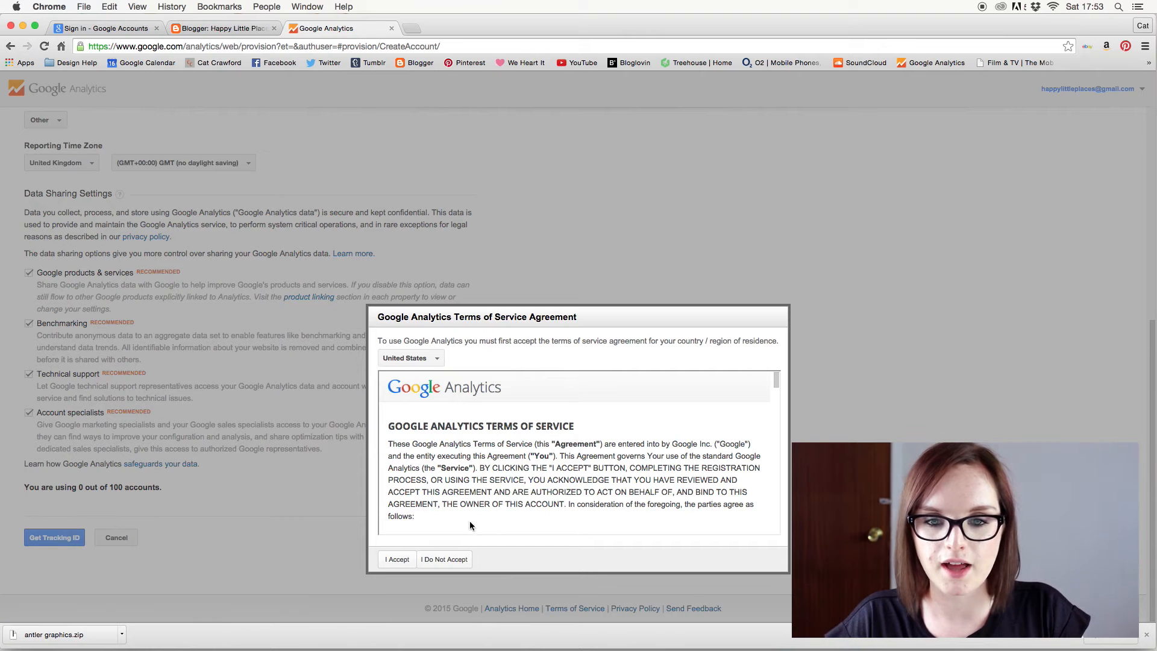
pyautogui.click(396, 559)
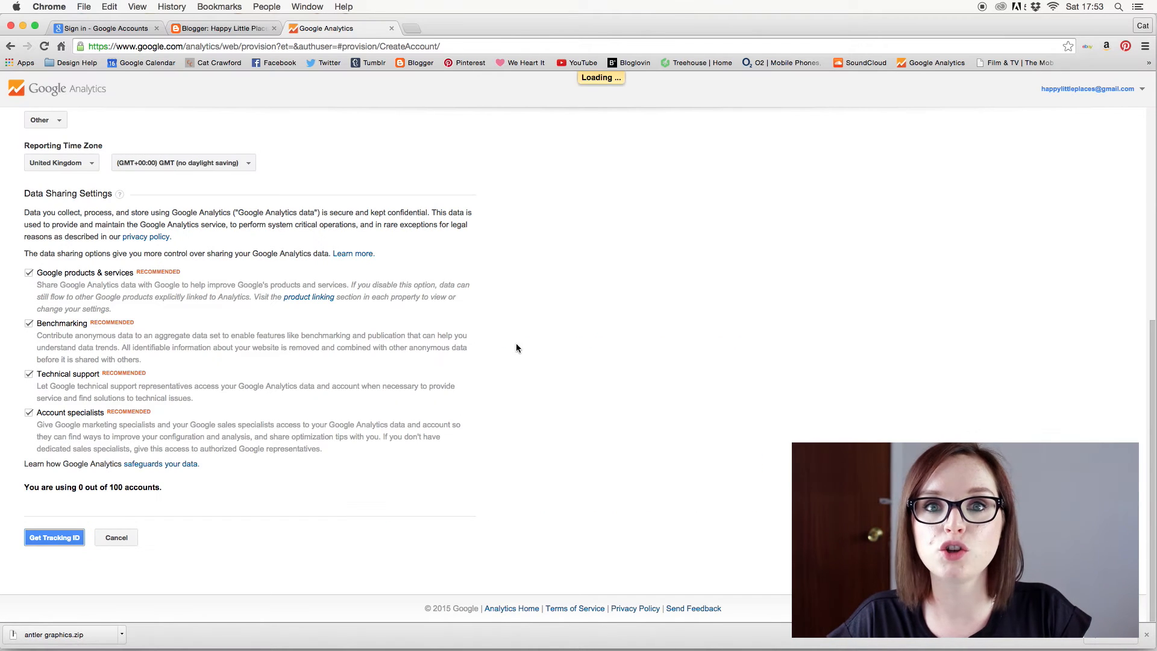
pyautogui.click(54, 537)
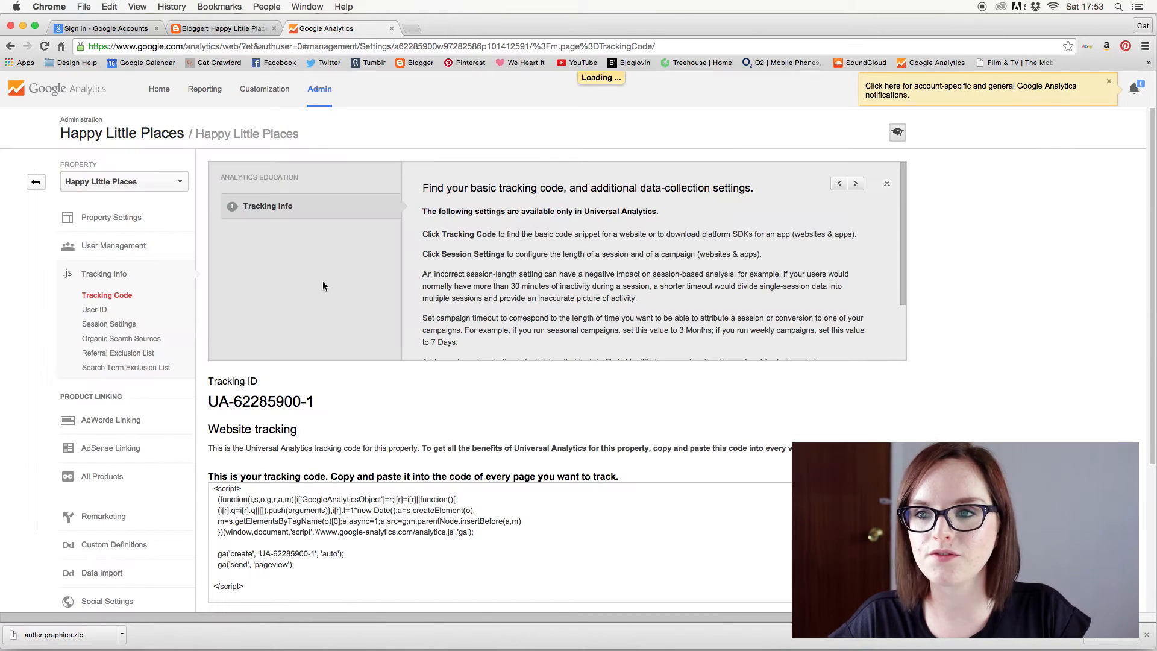
pyautogui.click(1134, 89)
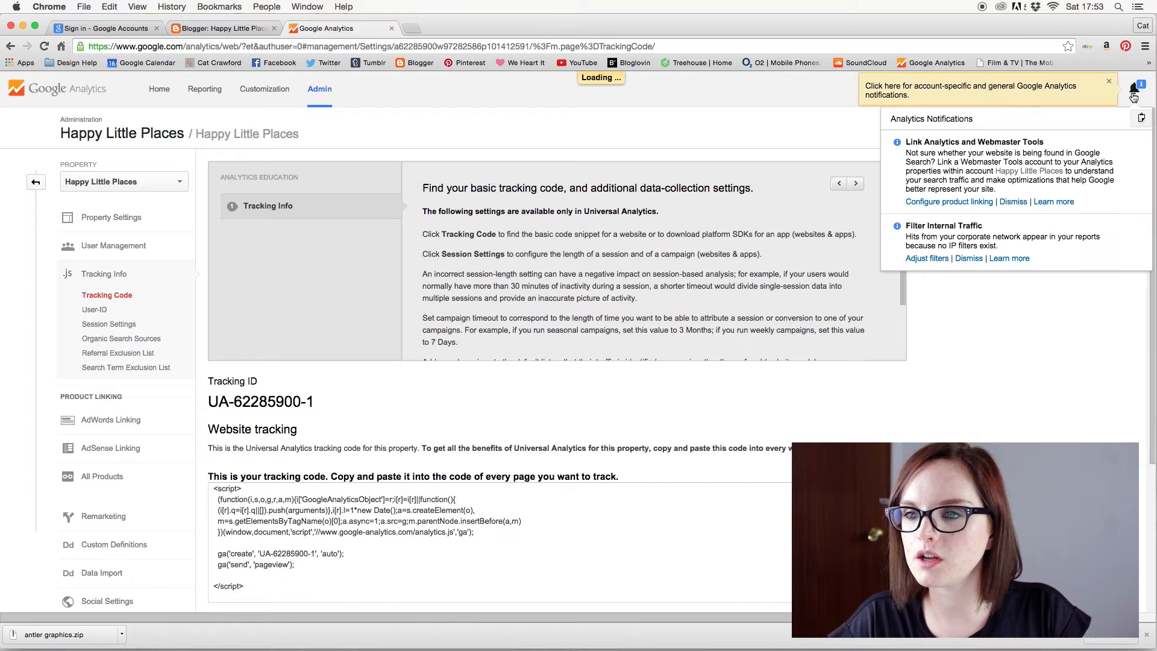
pyautogui.click(1108, 82)
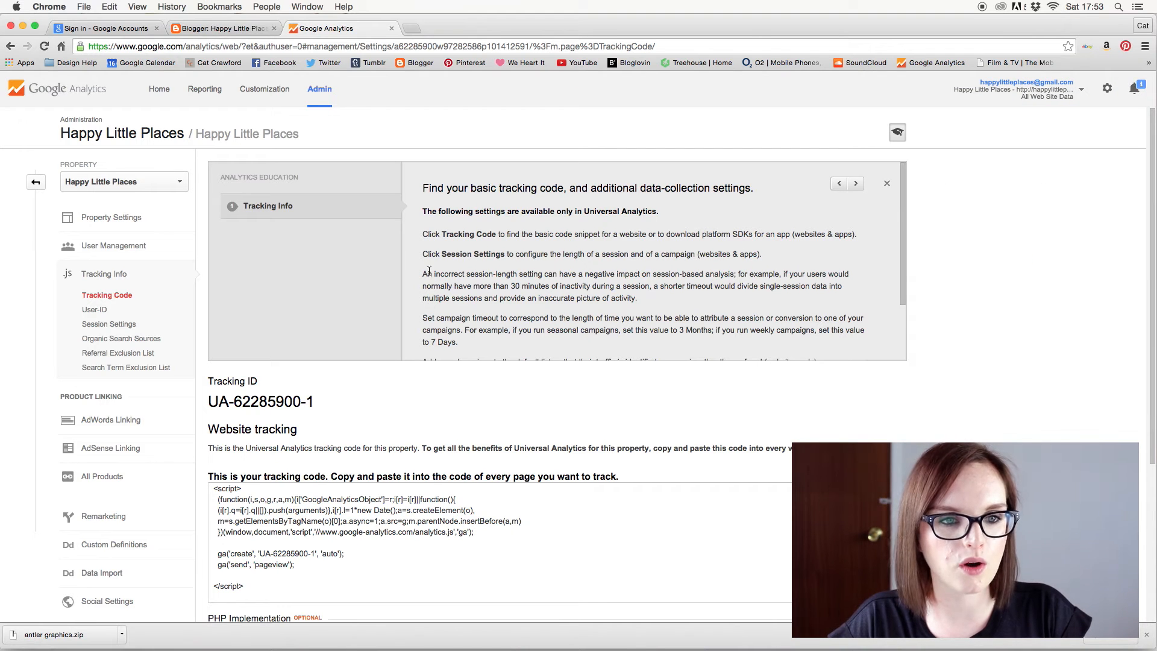
pyautogui.moveTo(413, 152)
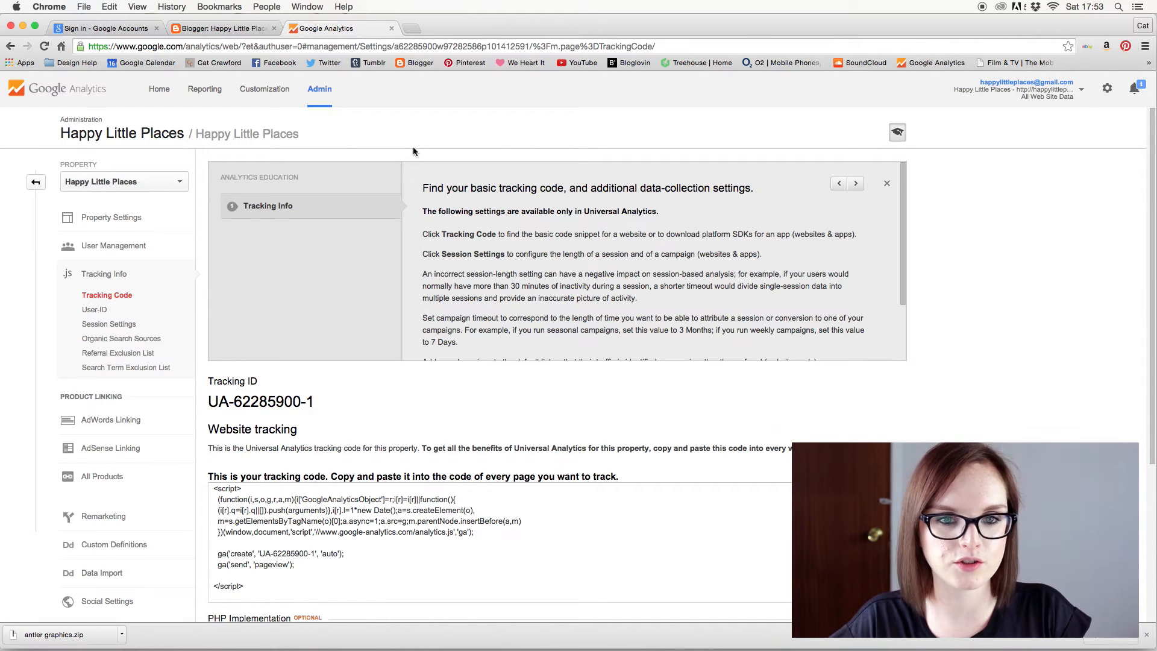
pyautogui.moveTo(380, 378)
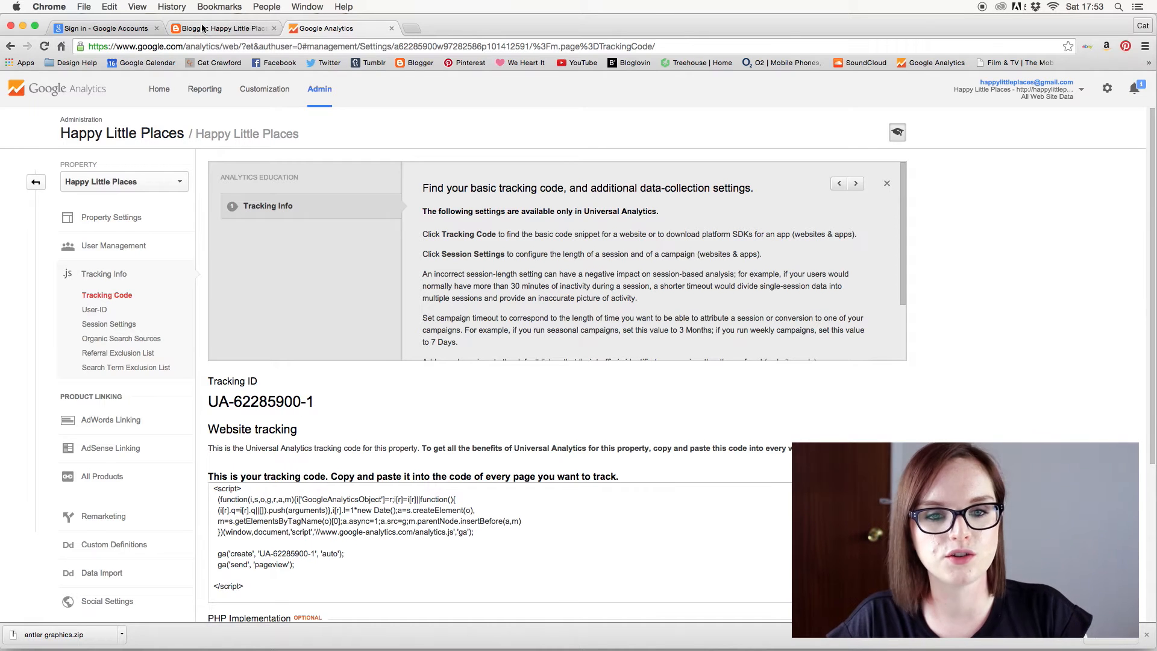
# Bring up Blogger's Other settings, checking the tracking ID in Analytics.
pyautogui.click(223, 28)
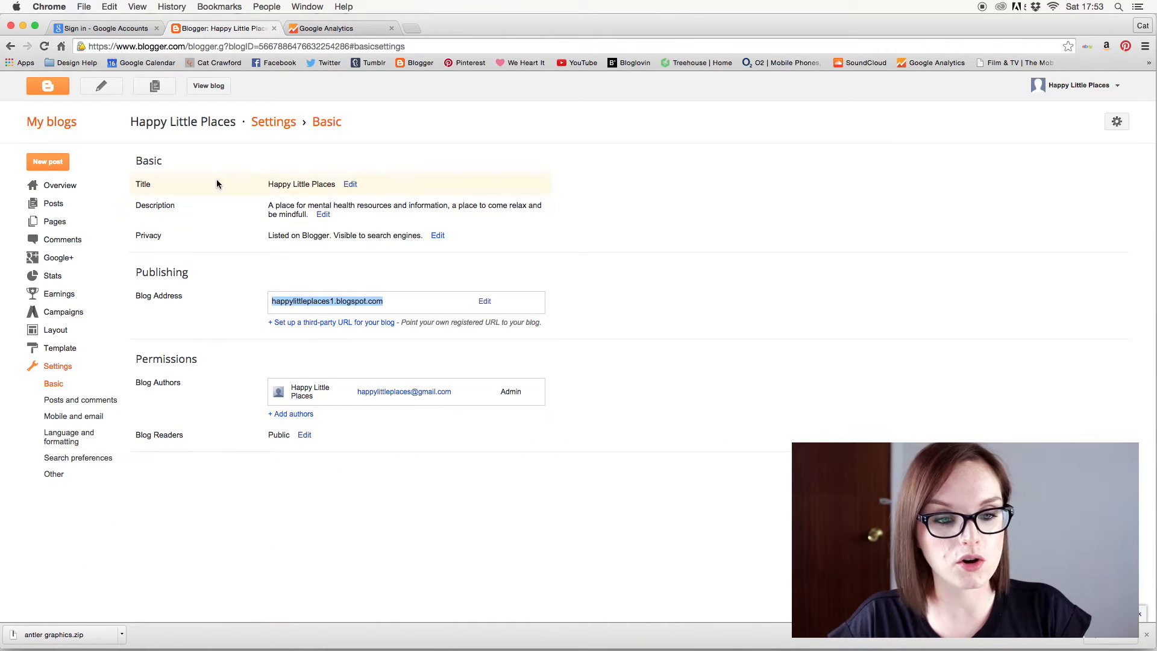
pyautogui.click(53, 473)
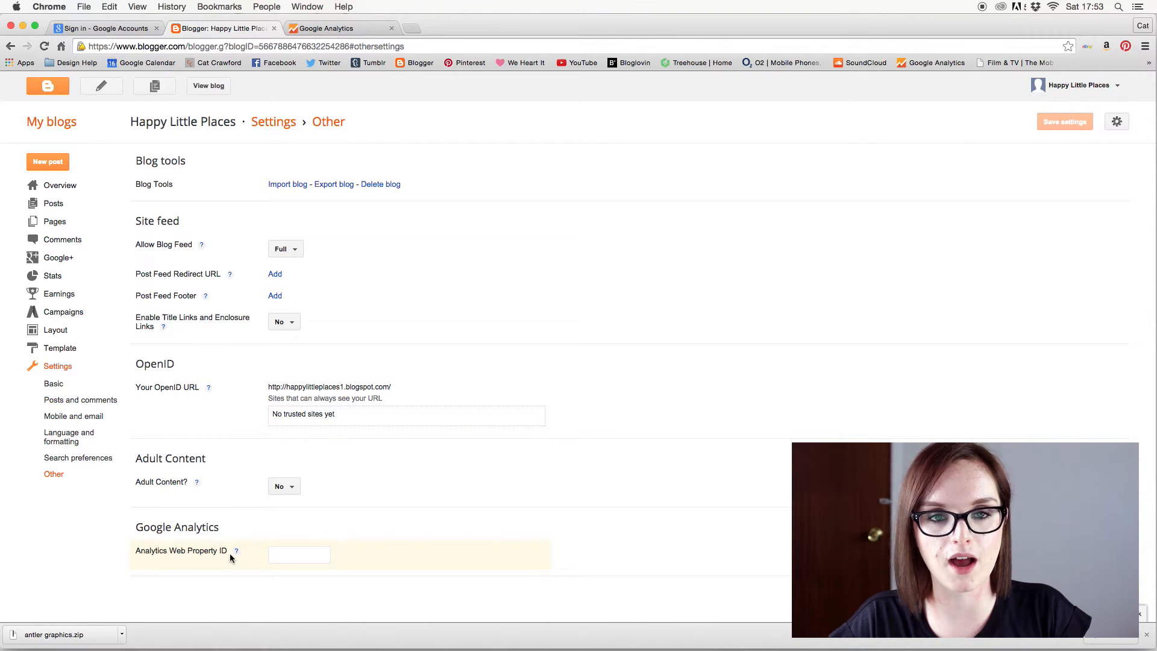
pyautogui.click(340, 28)
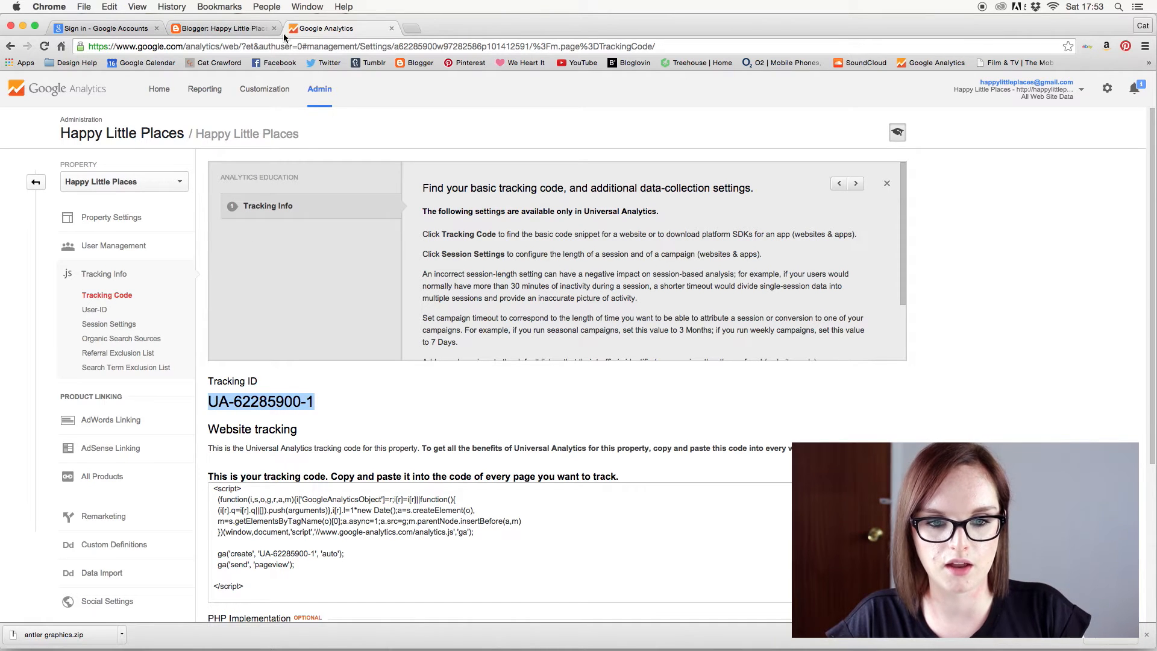
pyautogui.click(221, 29)
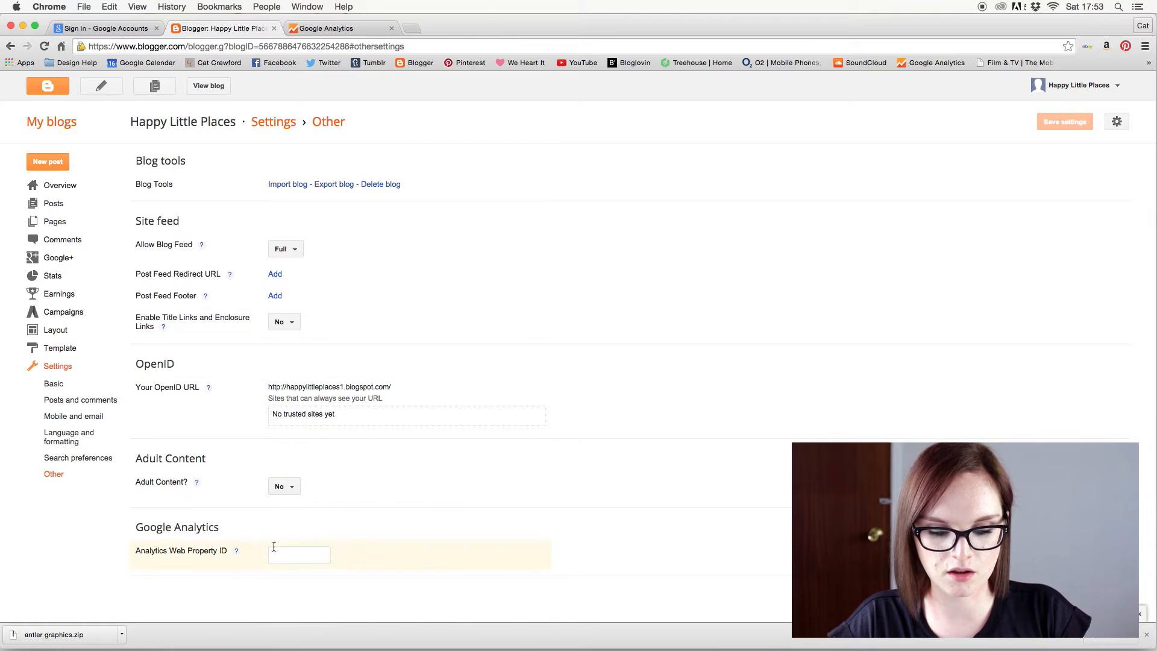
# Save UA-62285900-1 as the Analytics Web Property ID and return to Analytics.
pyautogui.write('UA-62285900-1')
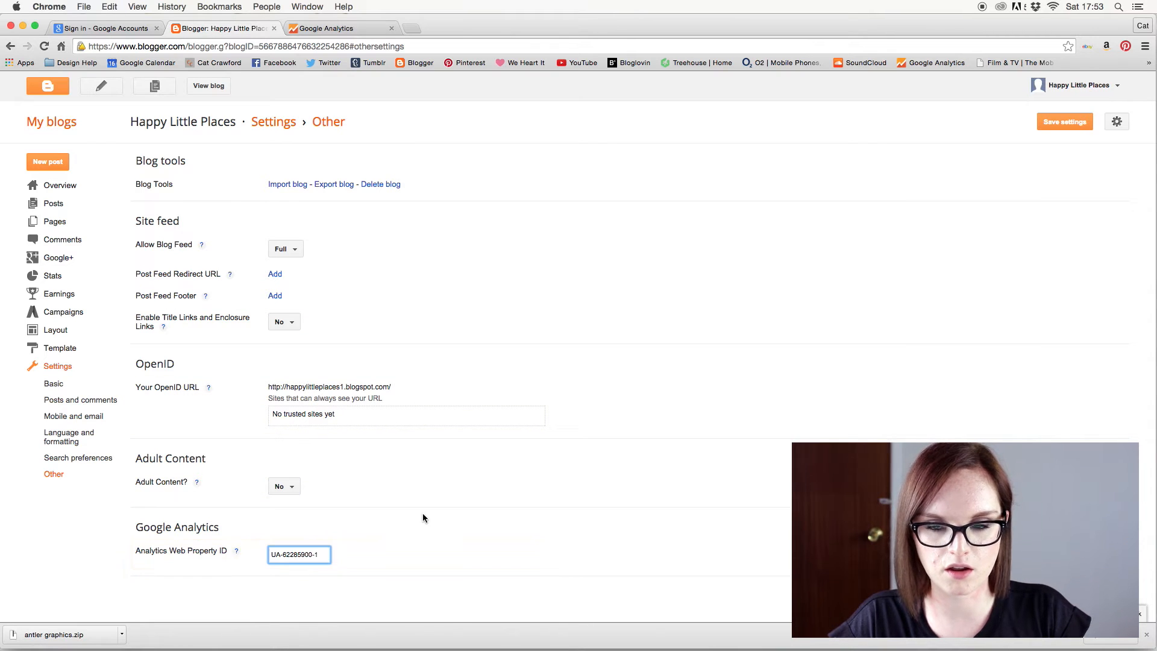
pyautogui.click(1064, 121)
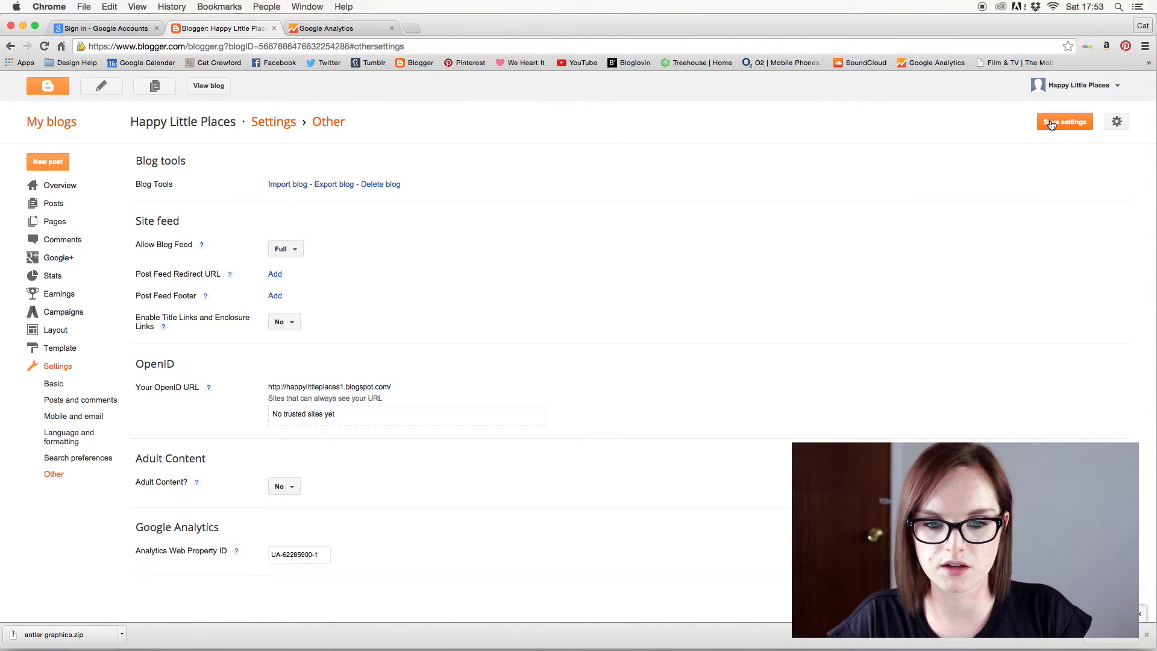
pyautogui.click(1065, 122)
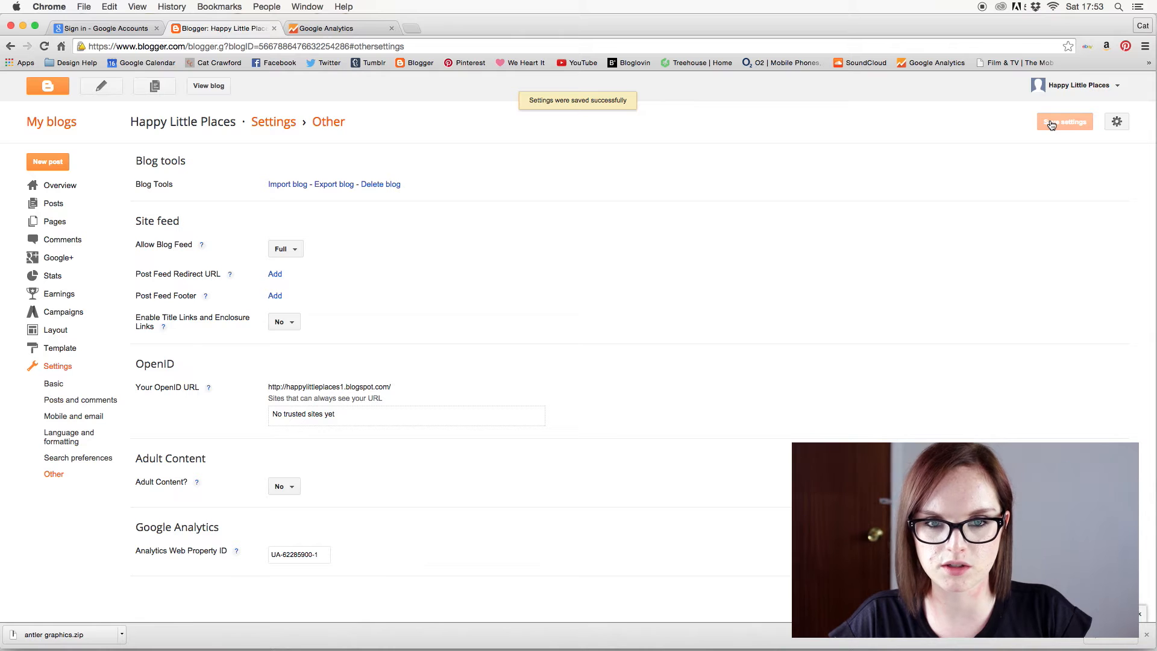
pyautogui.click(325, 28)
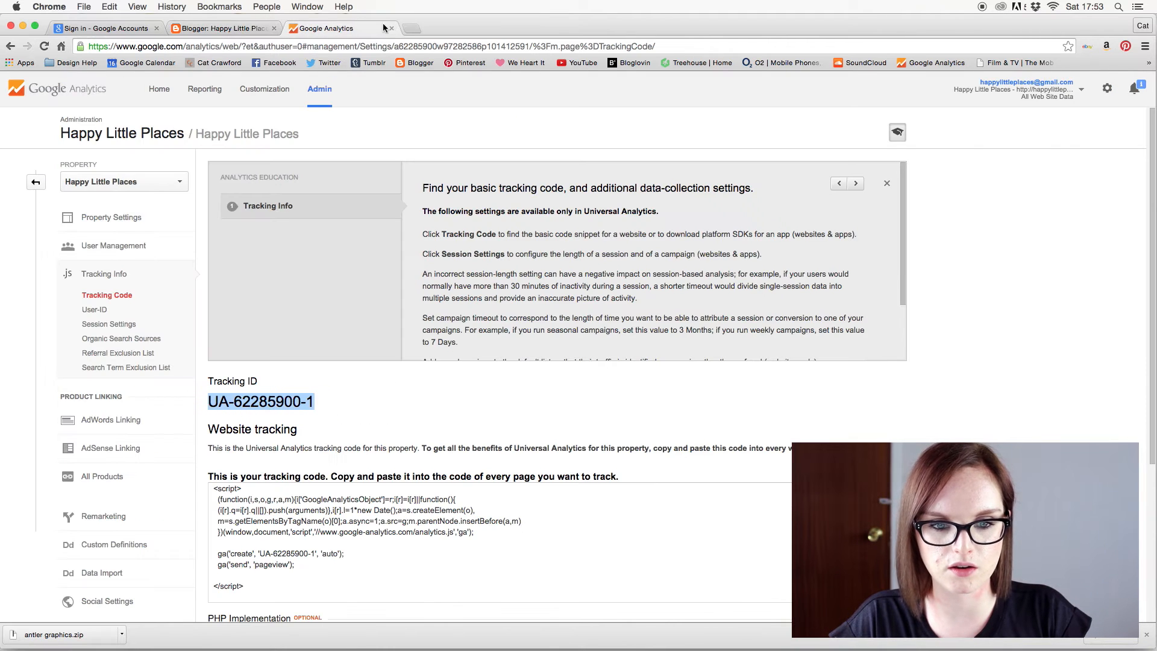
# Select the UA-62285900-1 tracking code snippet and switch back to Blogger's settings.
pyautogui.scroll(-3)
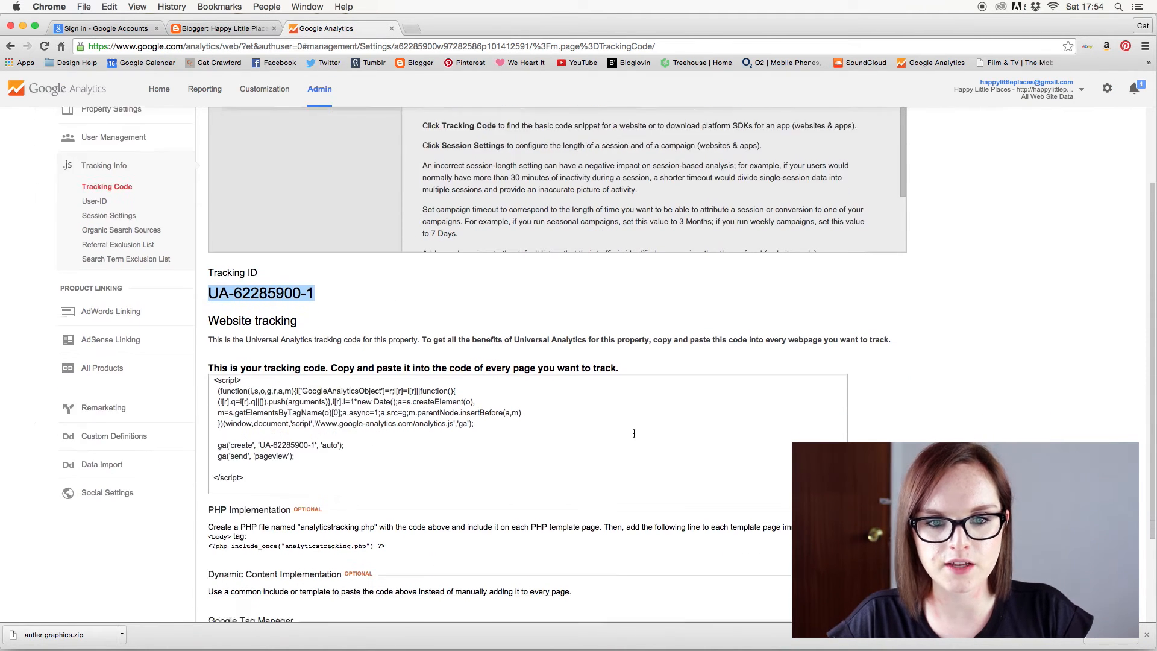
pyautogui.scroll(-3)
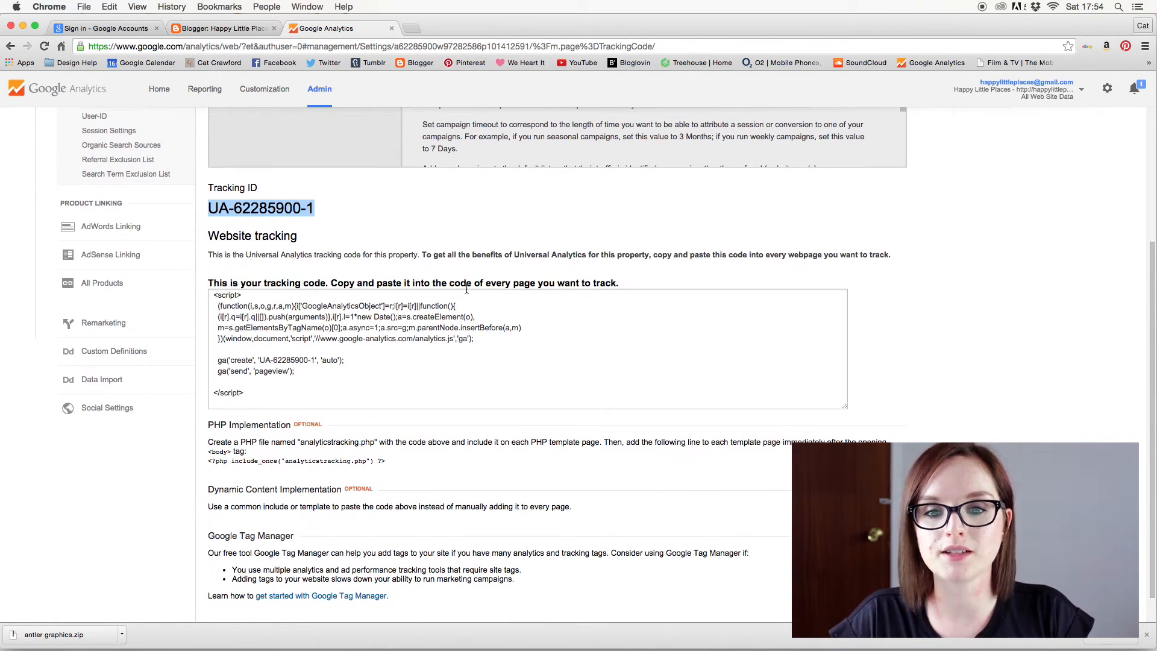
pyautogui.moveTo(618, 304)
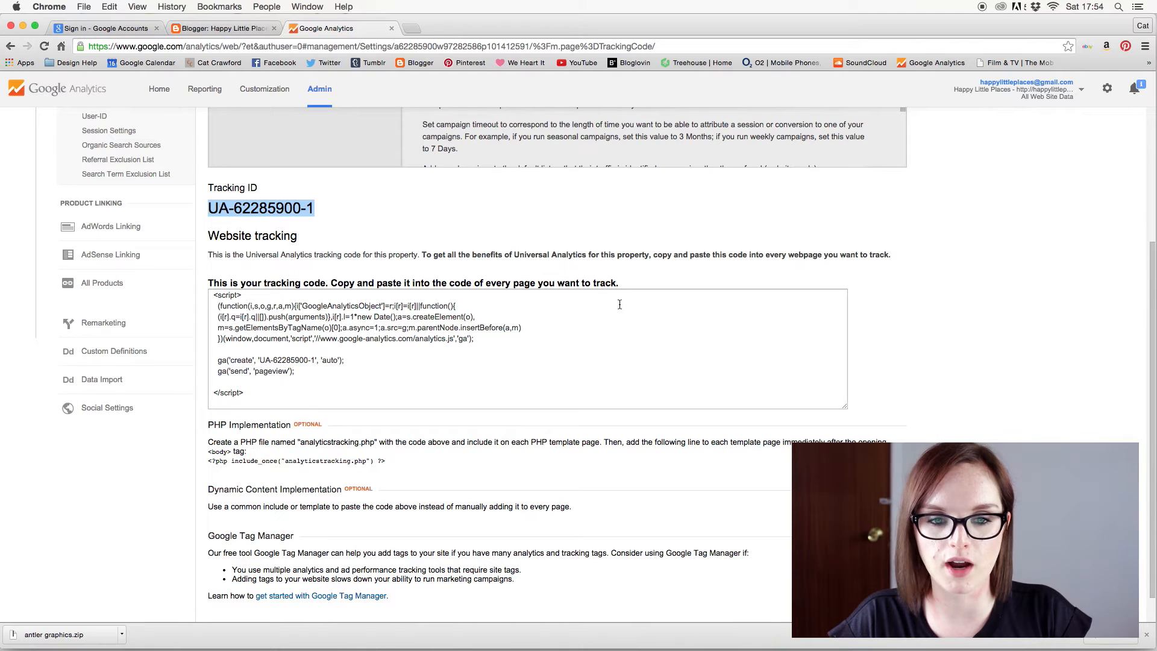
pyautogui.tripleClick(516, 328)
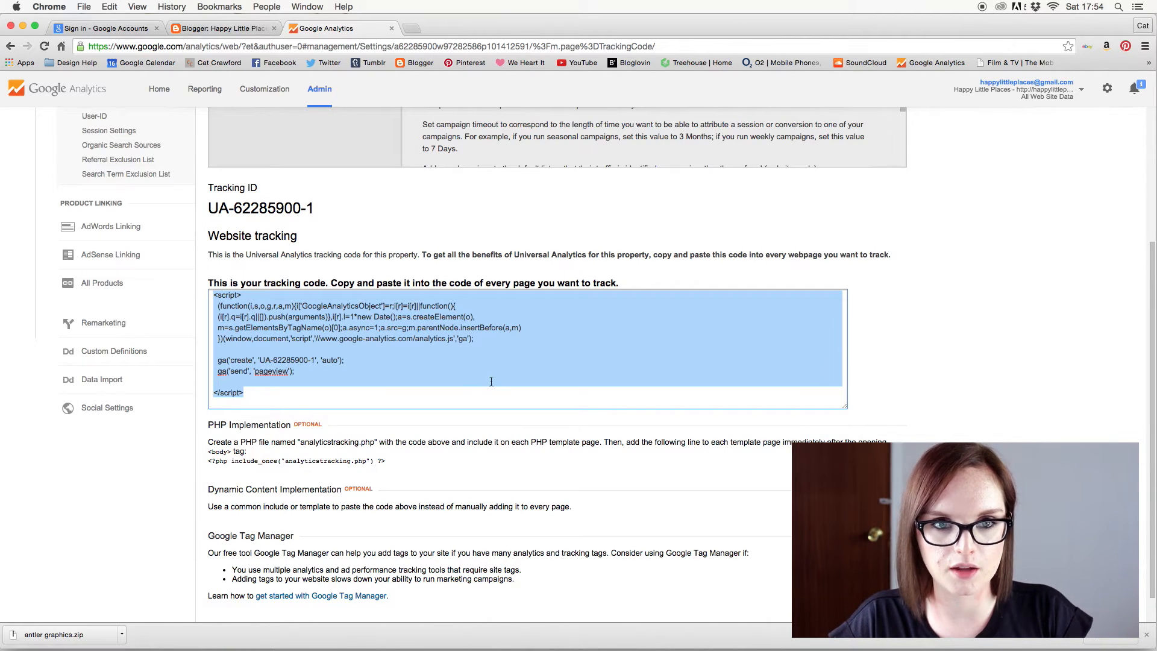
pyautogui.click(222, 28)
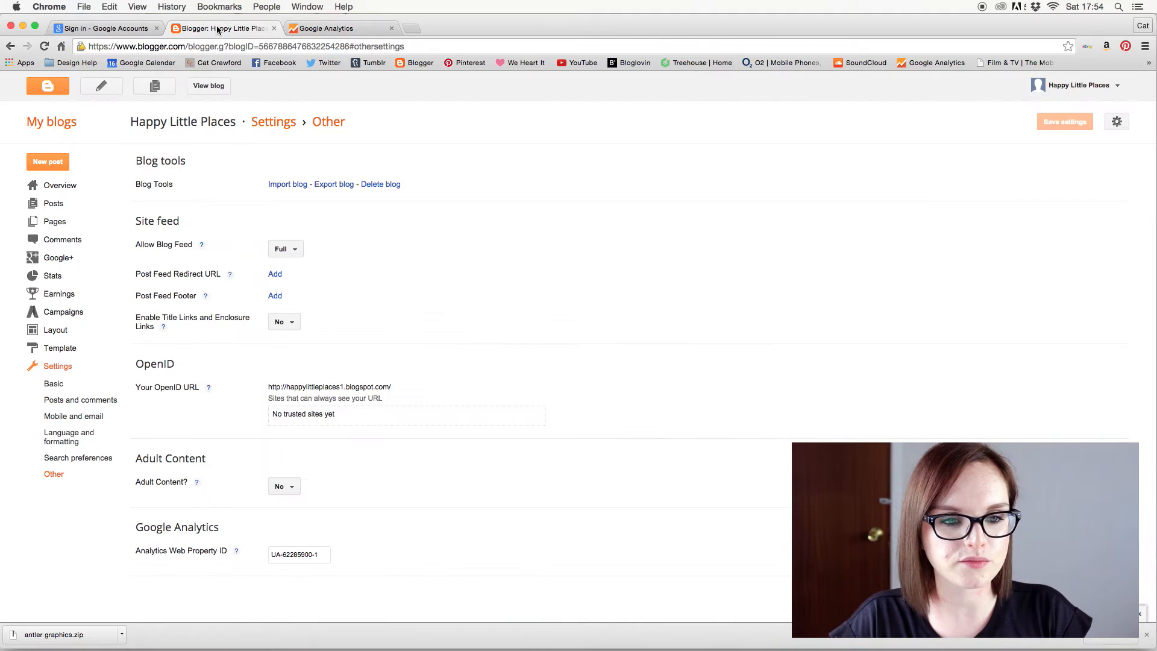
# Edit the template HTML and paste the tracking snippet just before the closing body tag.
pyautogui.click(60, 348)
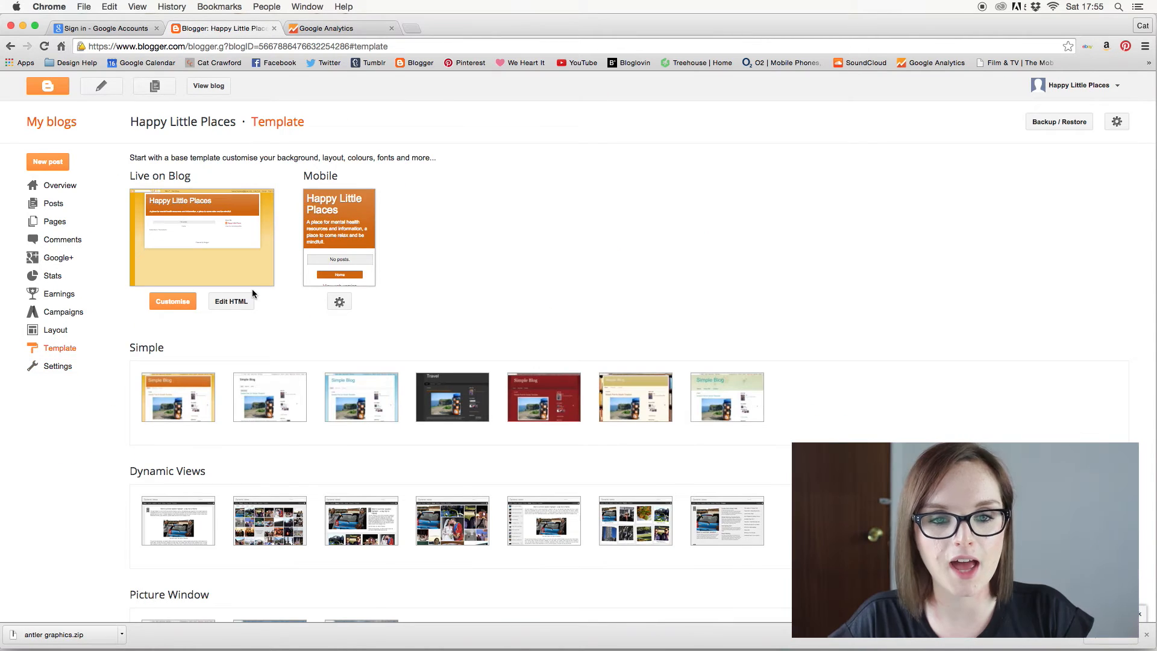
pyautogui.click(230, 301)
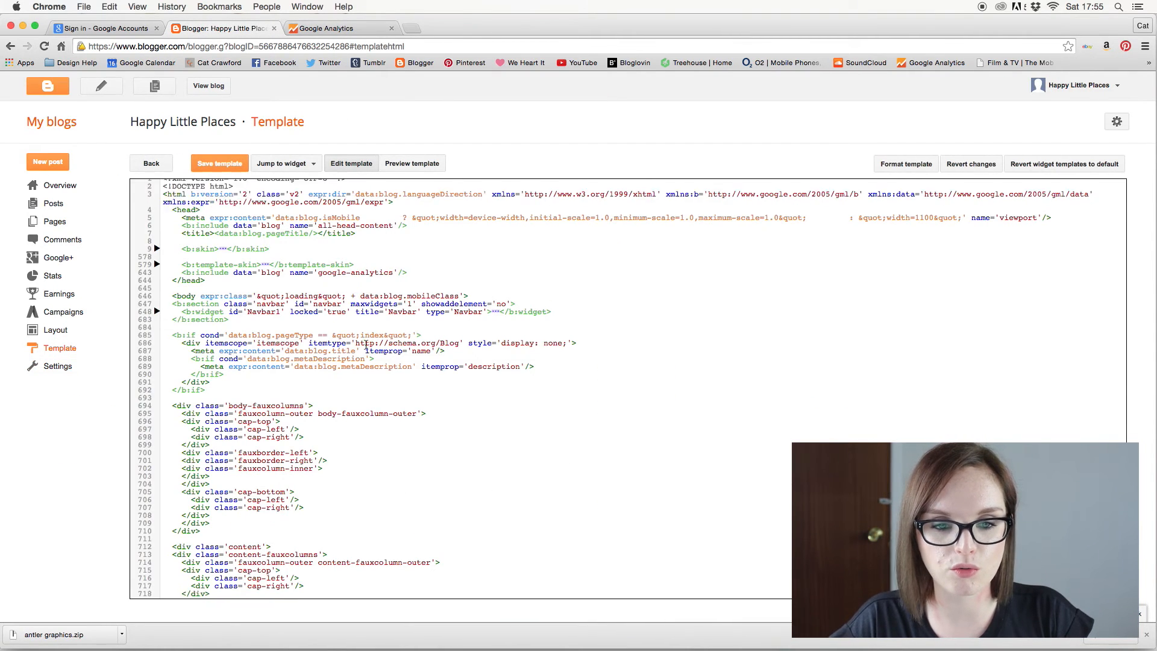
pyautogui.scroll(-3)
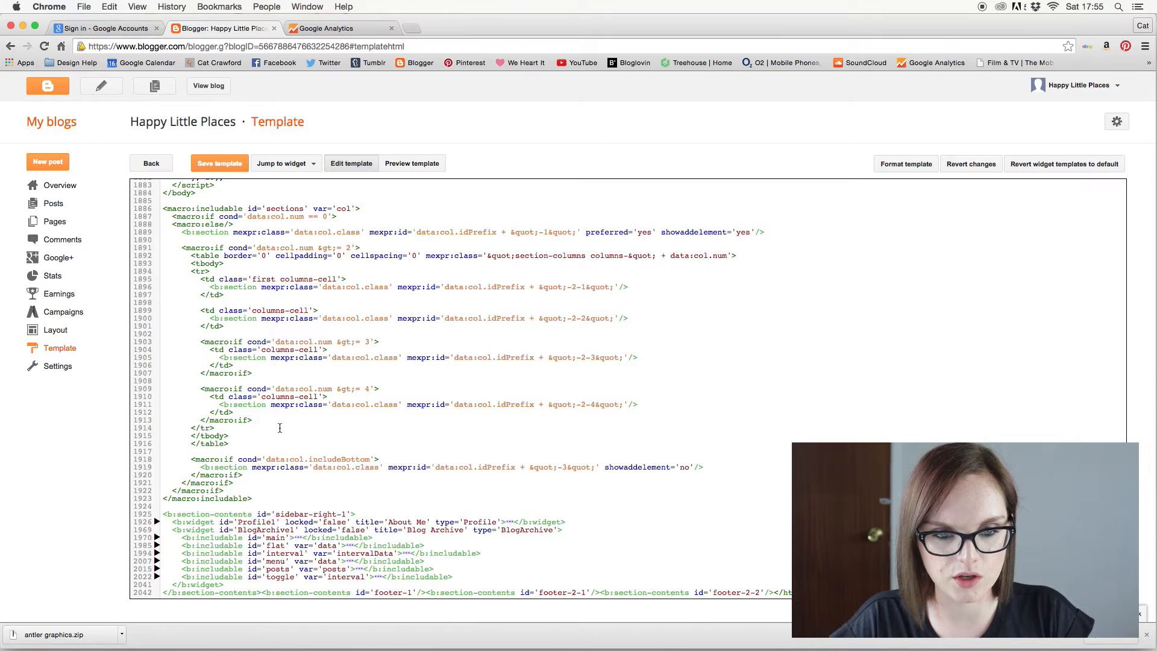
pyautogui.scroll(3)
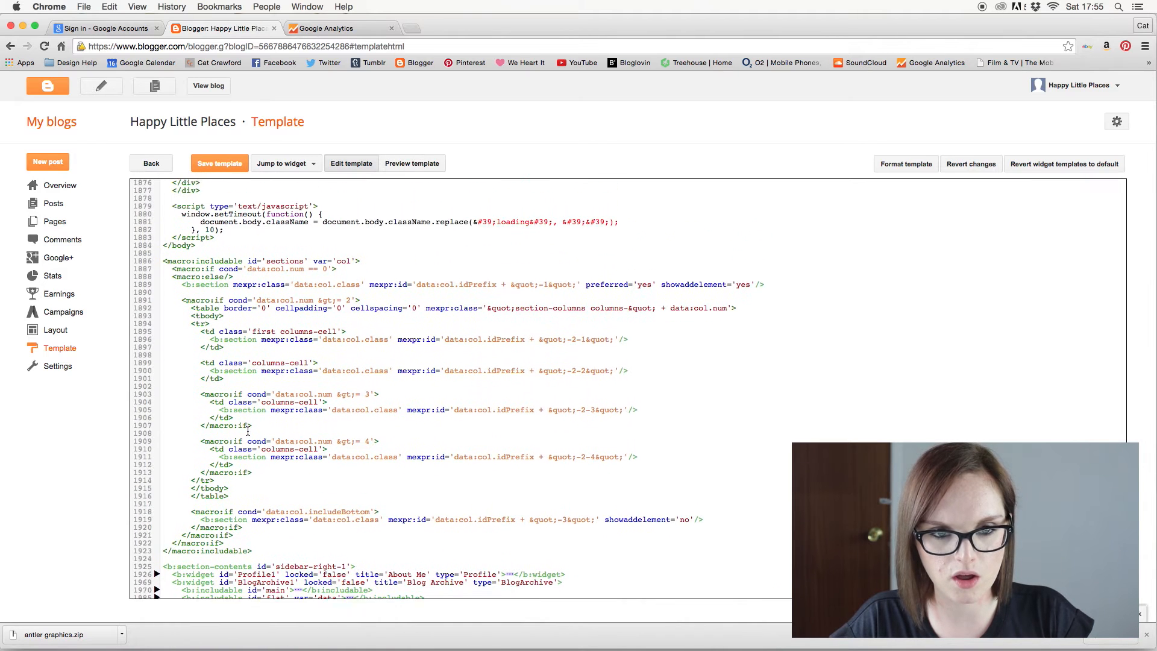
pyautogui.scroll(3)
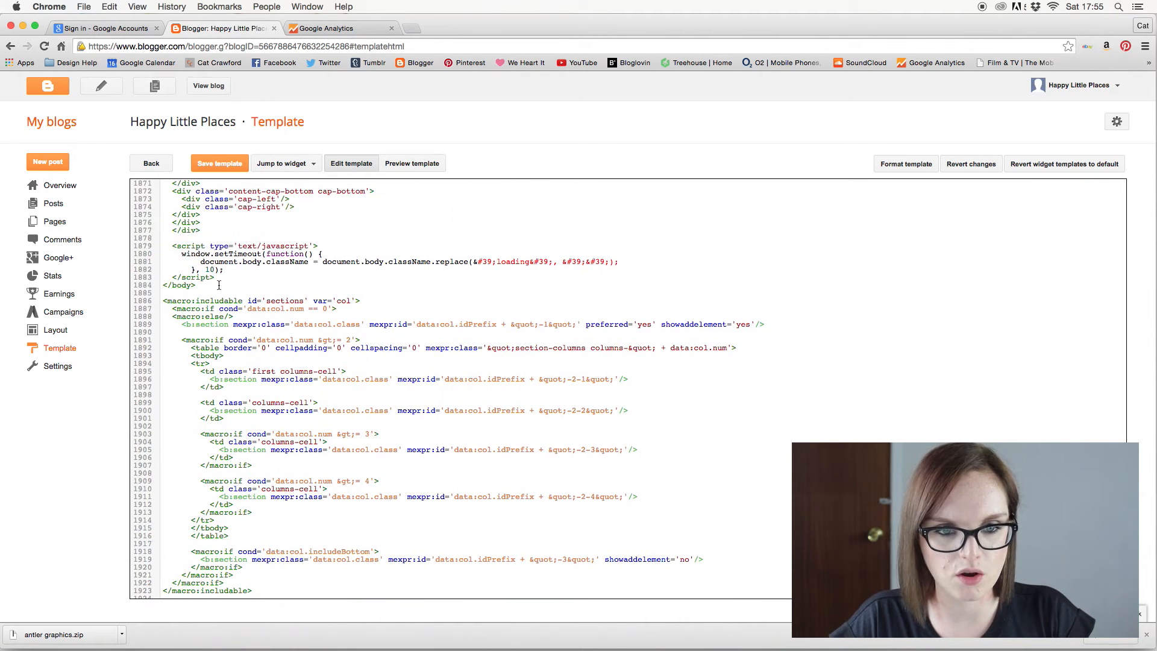
pyautogui.scroll(3)
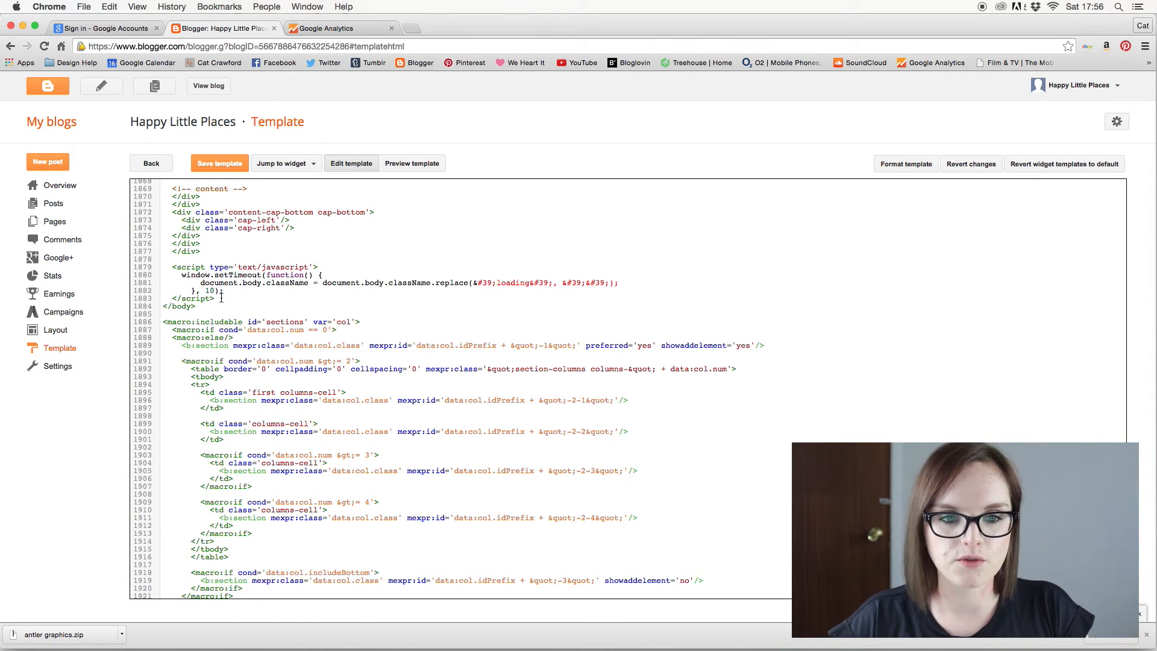
pyautogui.scroll(-3)
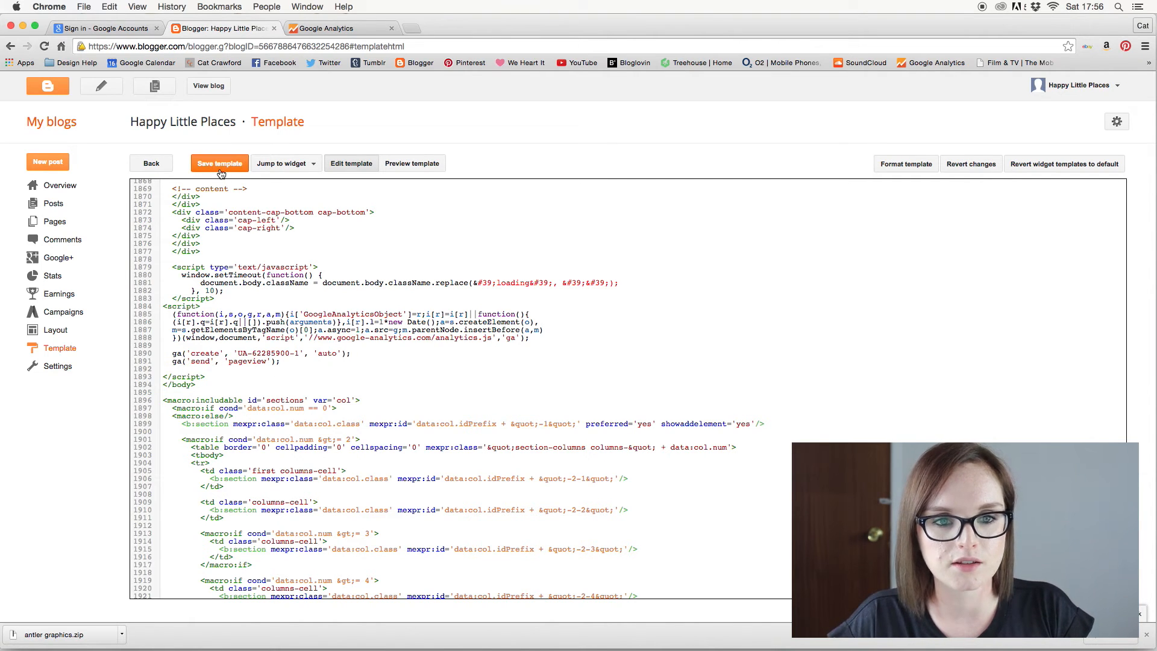
pyautogui.moveTo(197, 176)
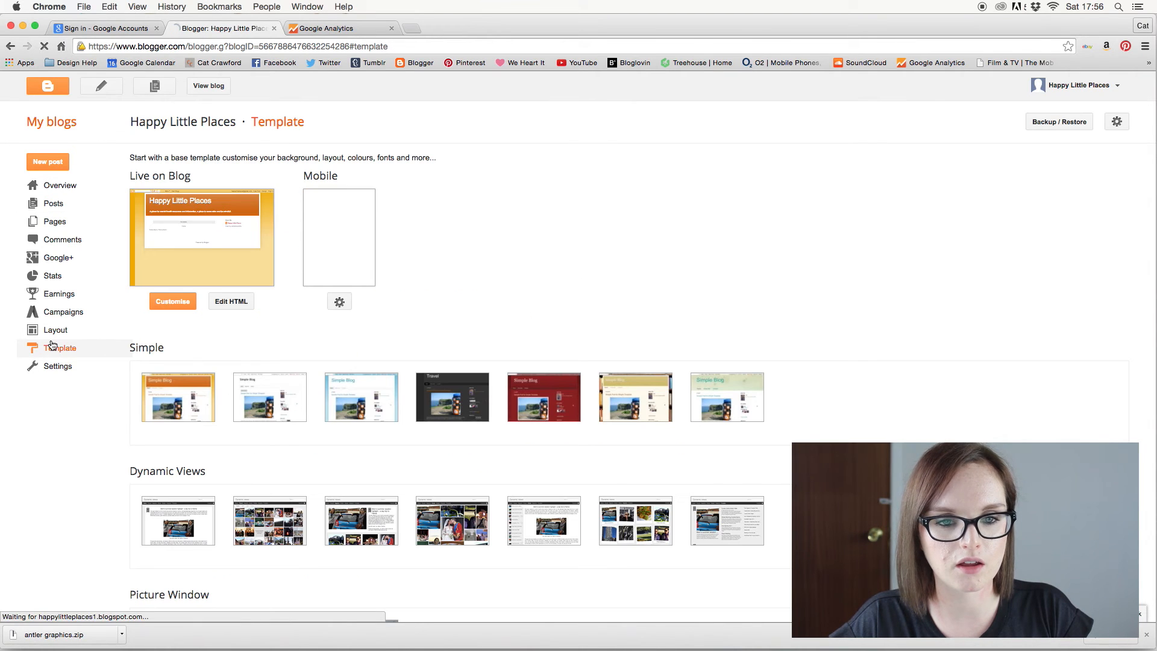
pyautogui.click(231, 301)
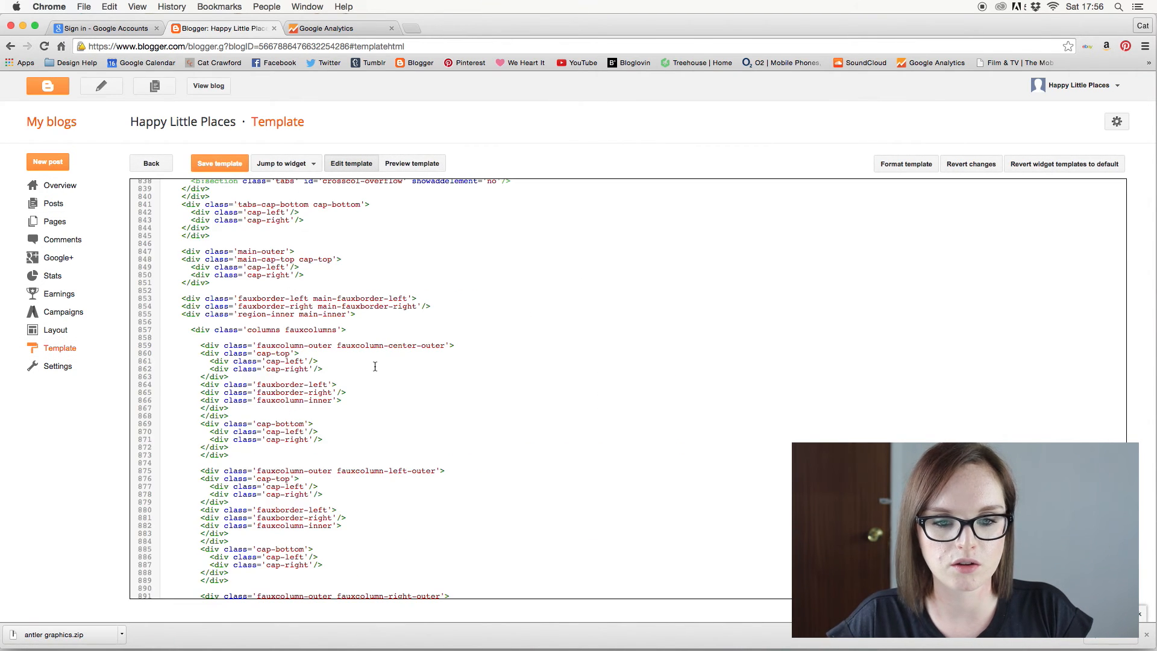
pyautogui.scroll(-3)
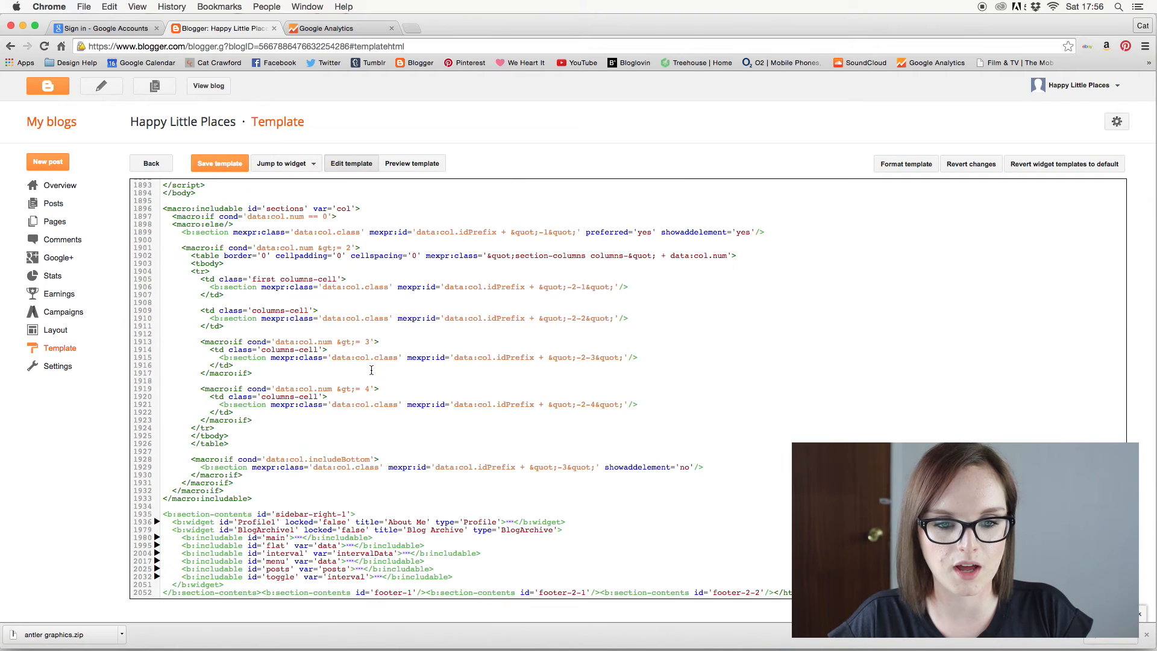
pyautogui.scroll(3)
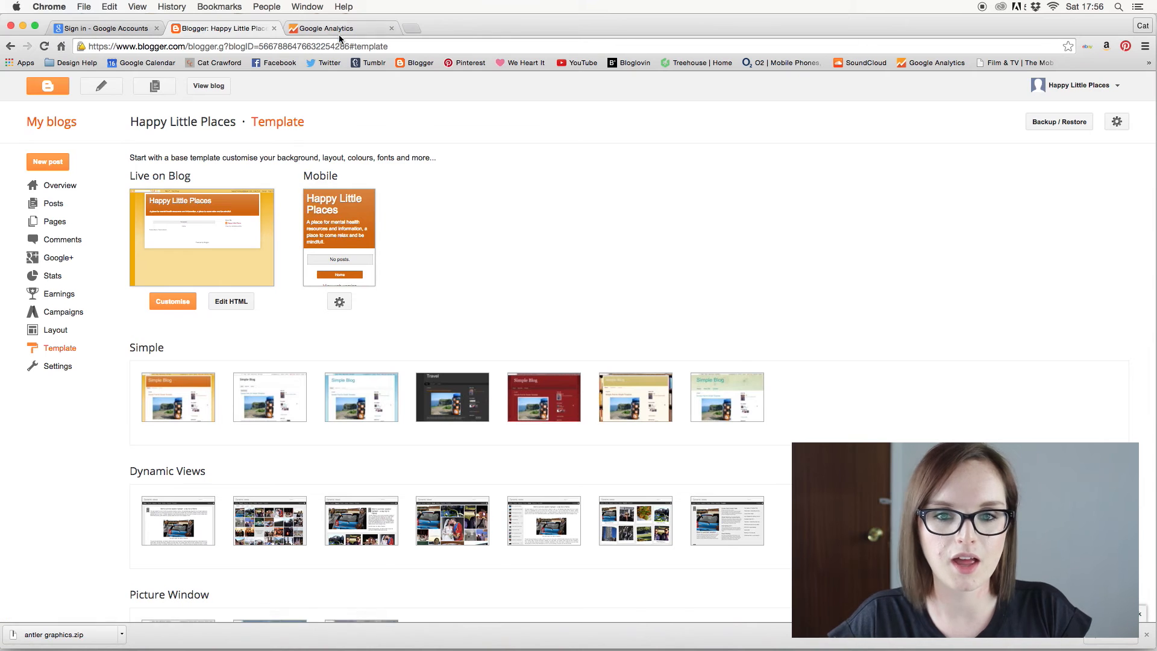
# Go to Analytics Home, save the communication preferences, and pick the Happy Little Places property.
pyautogui.click(322, 29)
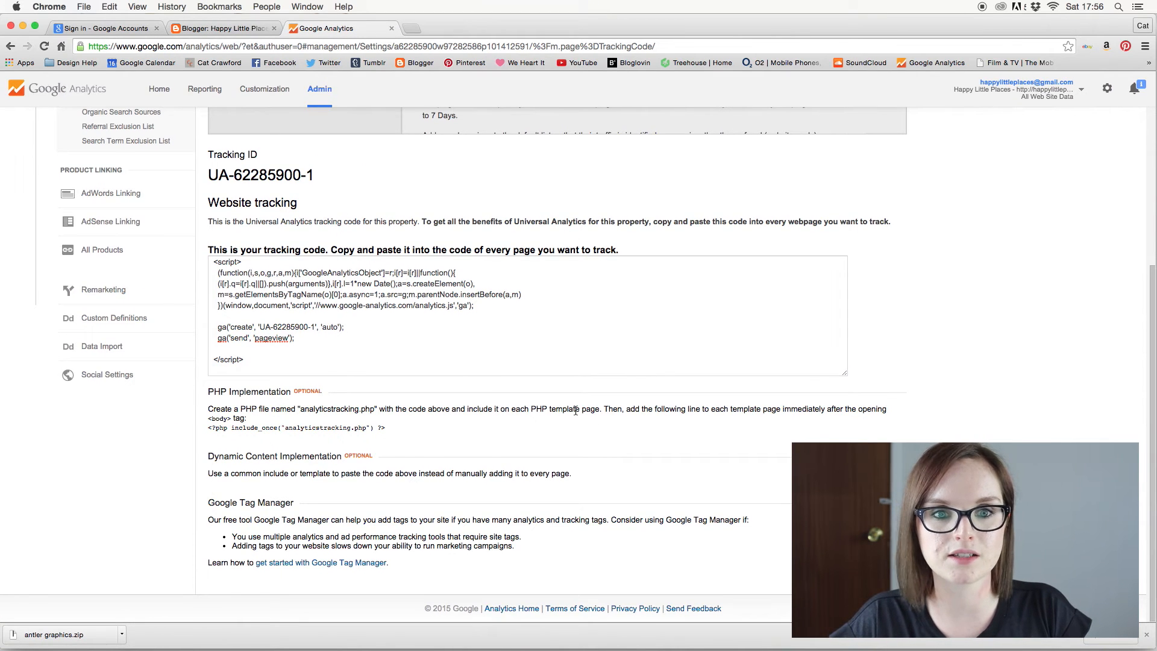
pyautogui.scroll(3)
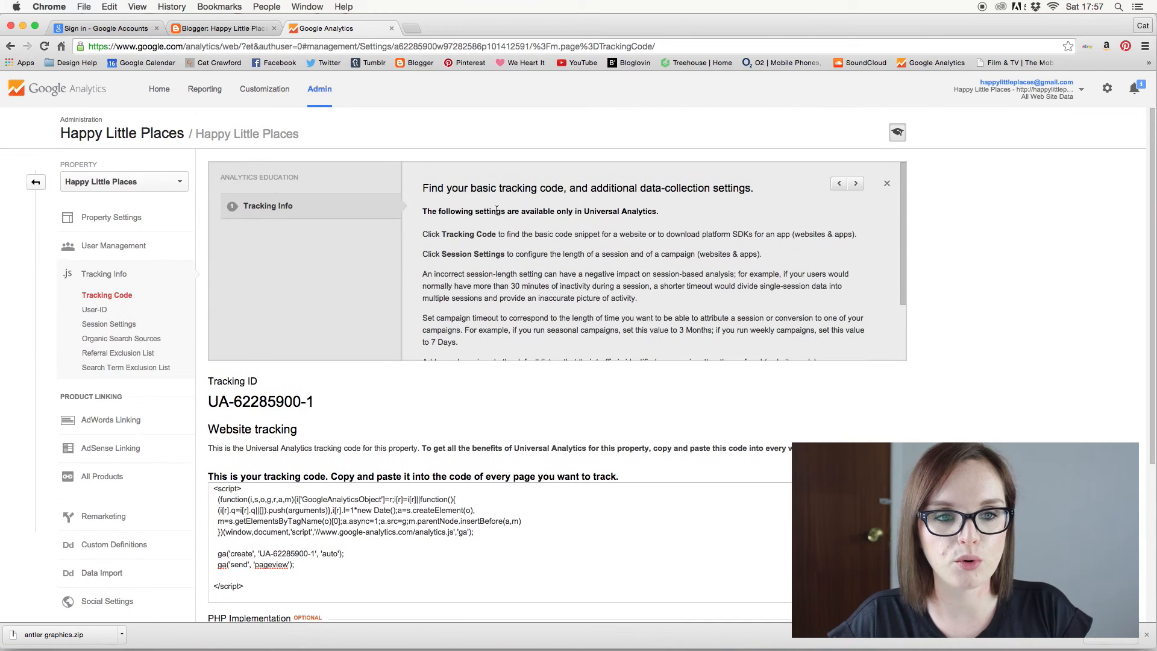
pyautogui.moveTo(181, 97)
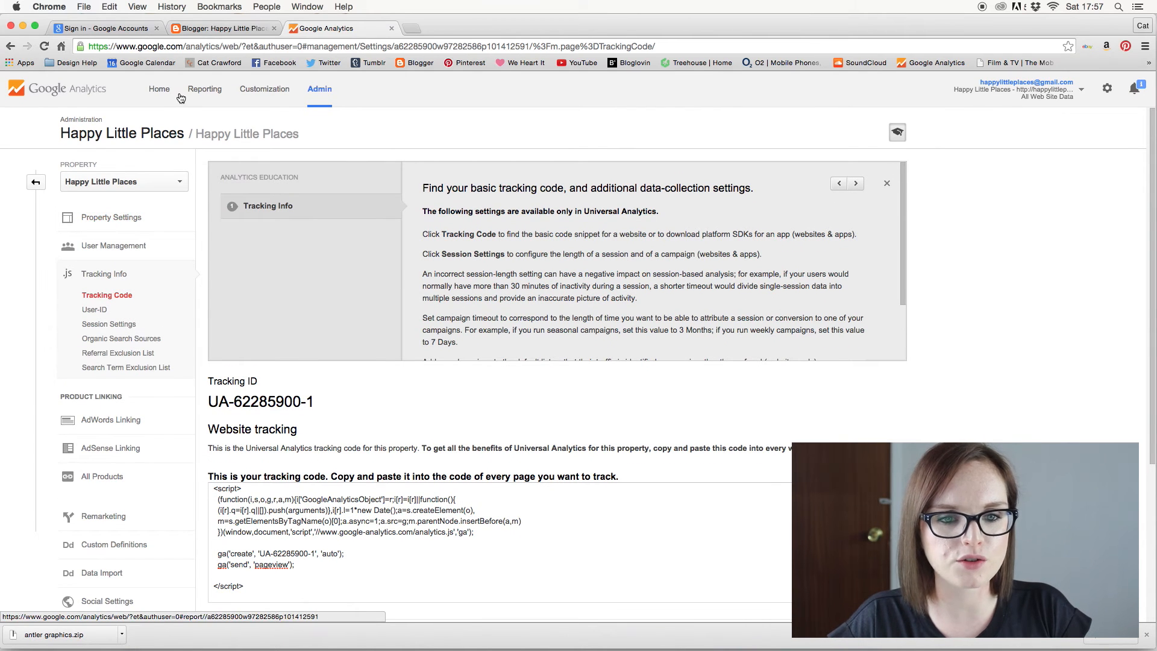
pyautogui.click(159, 88)
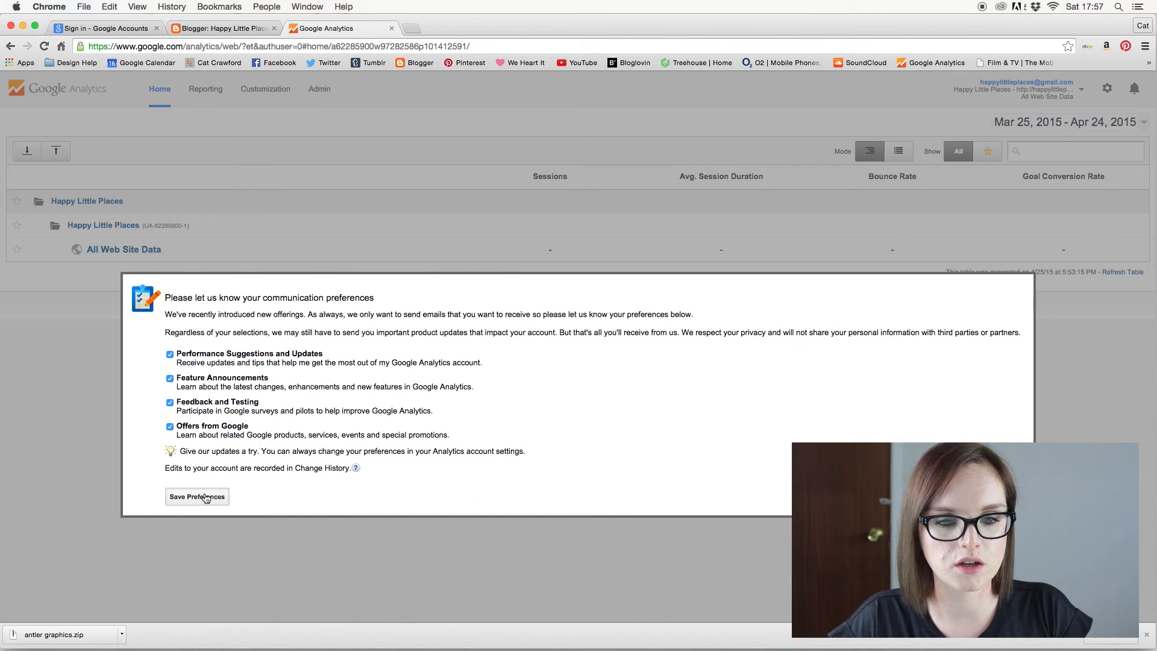
pyautogui.click(196, 496)
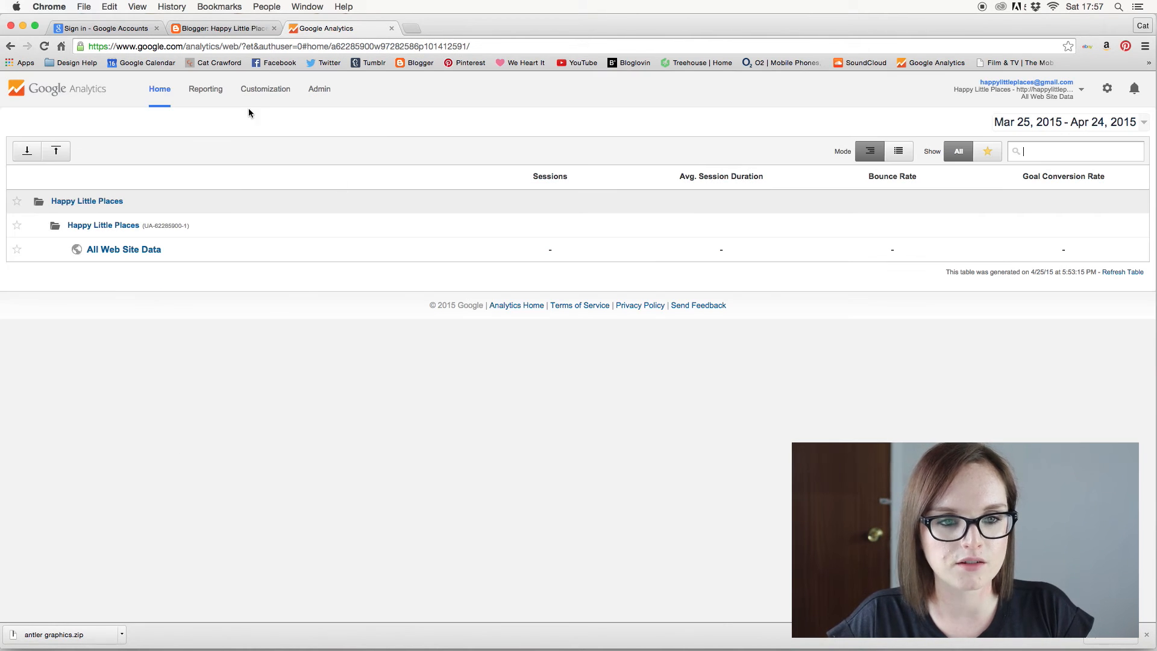
pyautogui.click(103, 225)
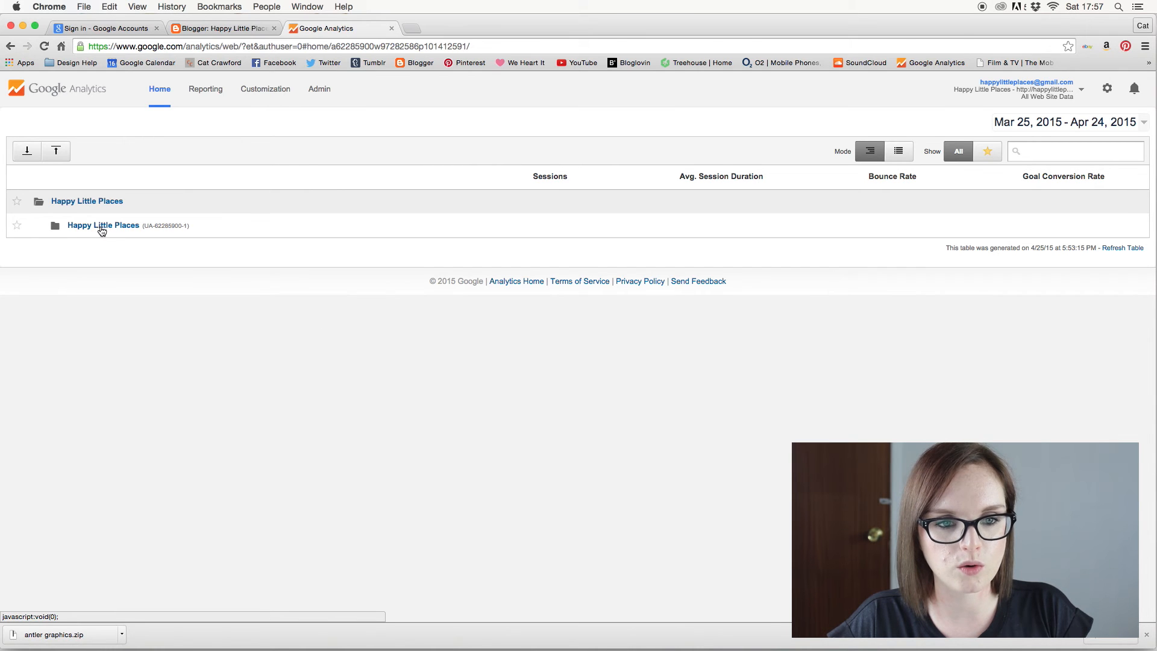
# View the Audience Overview report for Happy Little Places, showing zero sessions.
pyautogui.click(103, 224)
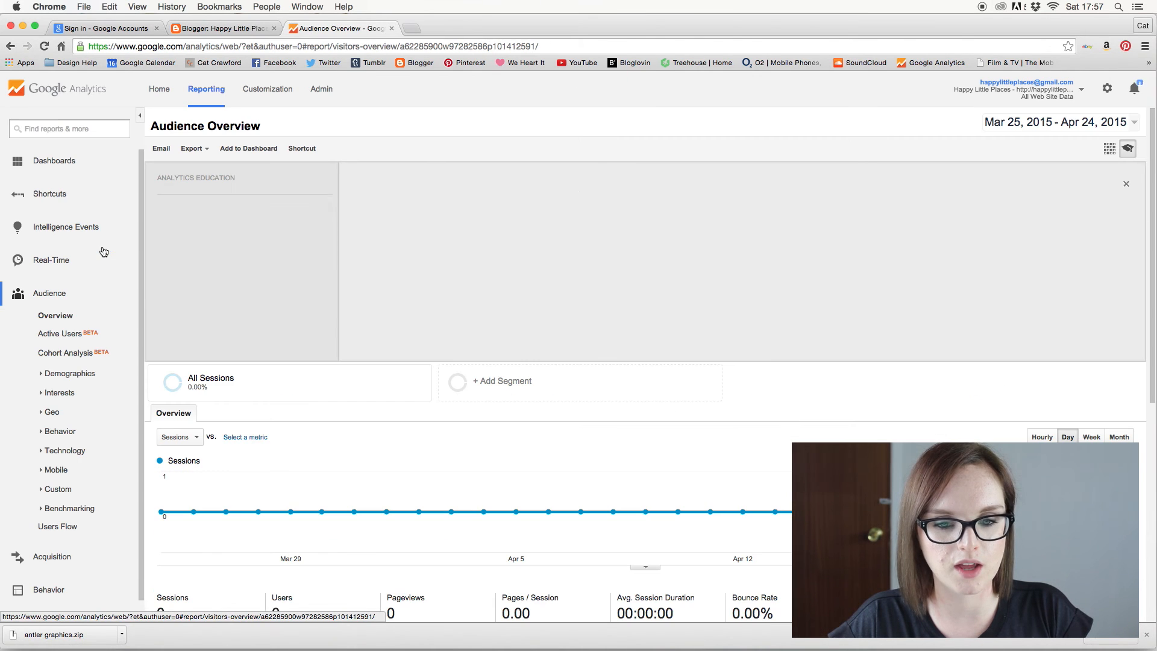
pyautogui.scroll(-3)
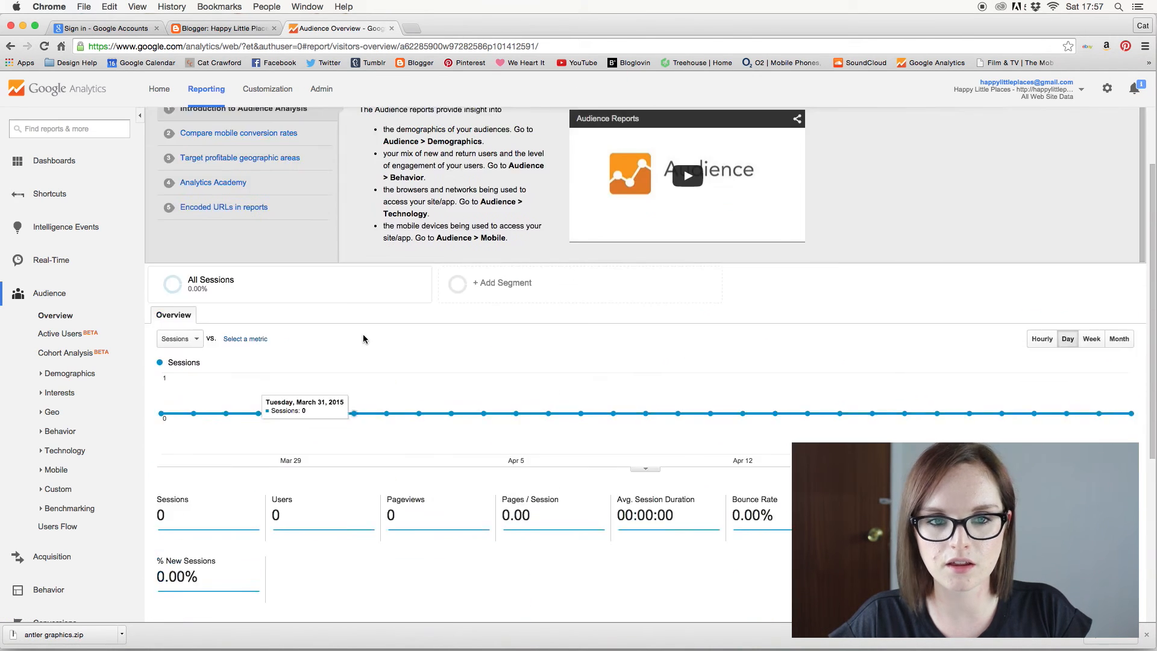
pyautogui.scroll(-3)
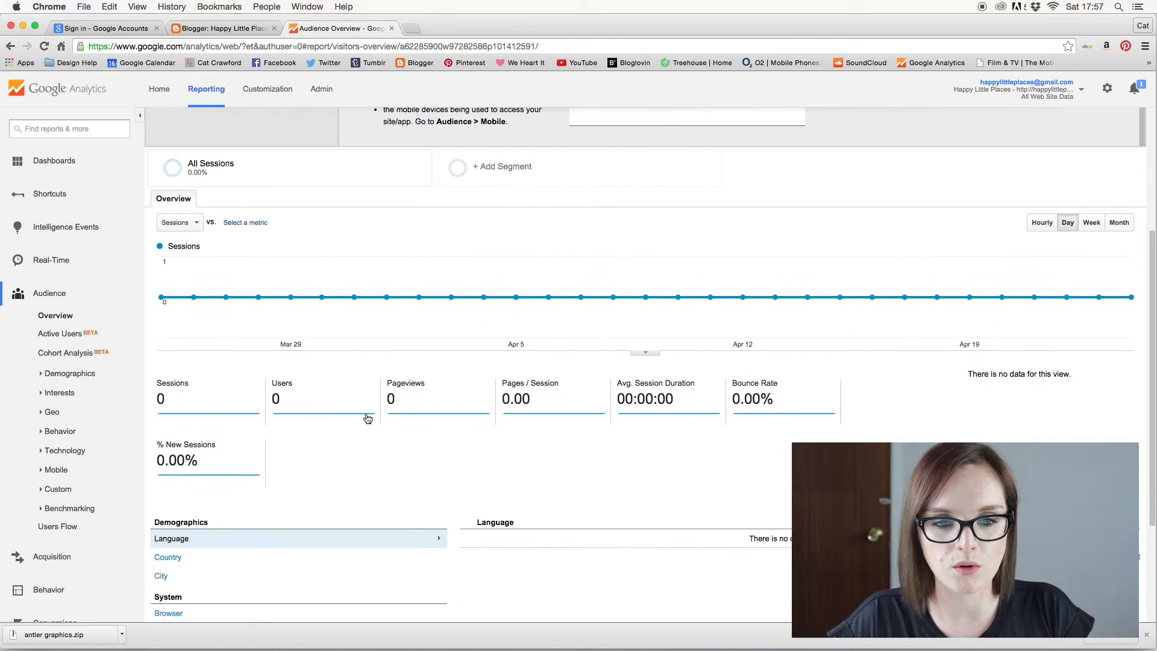
pyautogui.scroll(3)
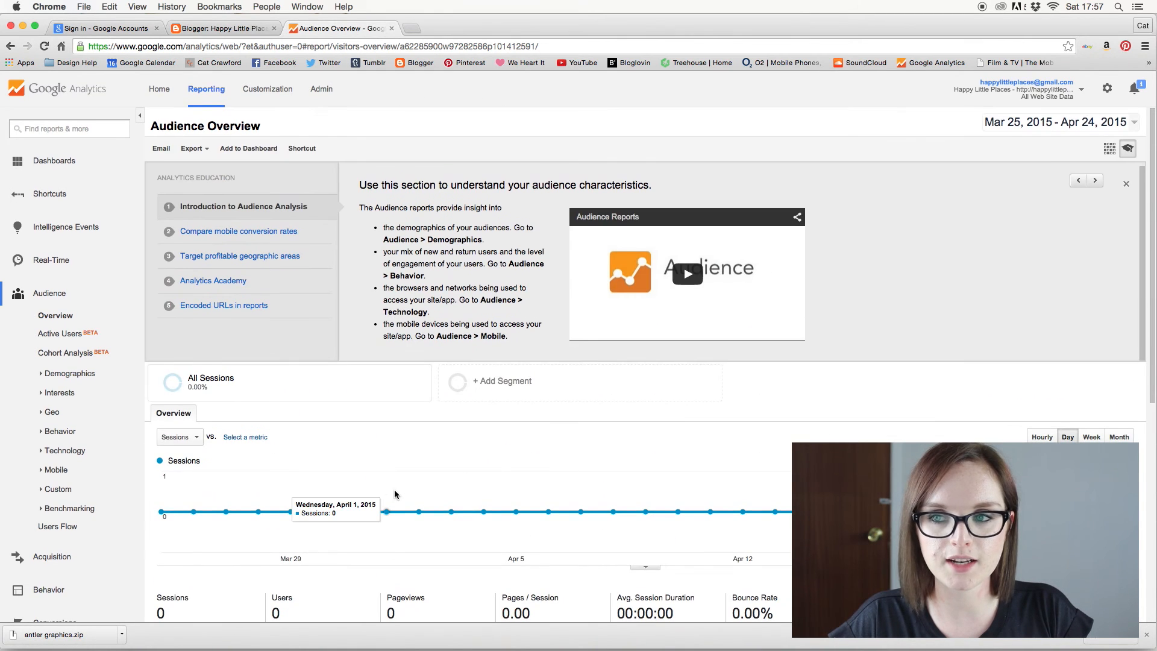
pyautogui.moveTo(828, 130)
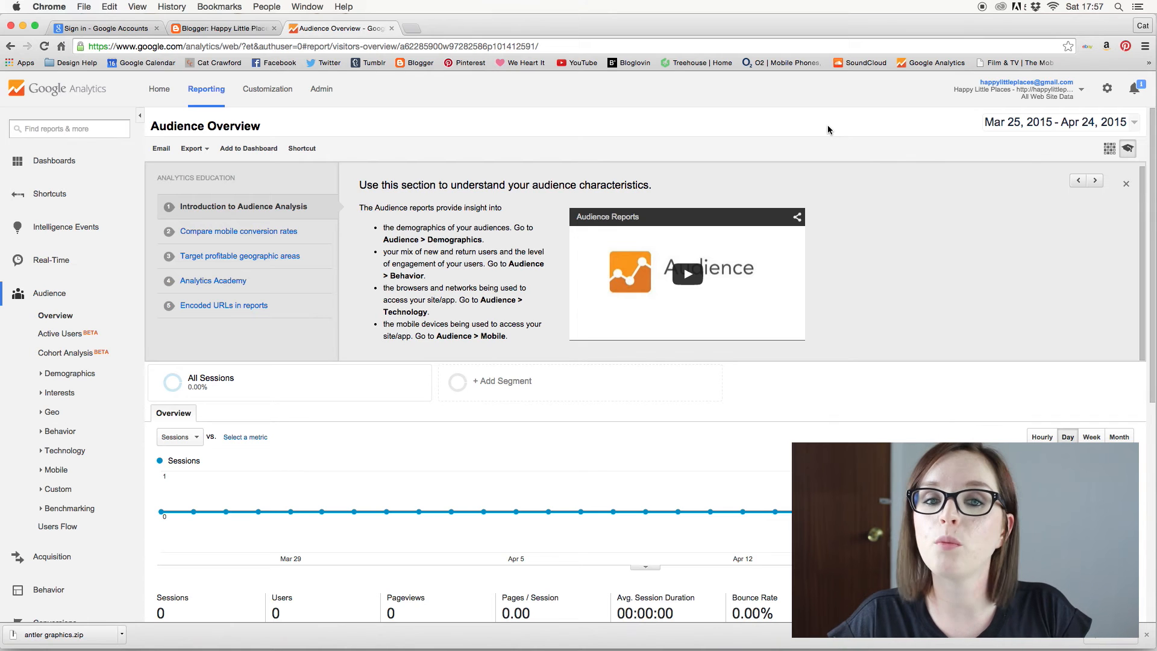
pyautogui.moveTo(706, 132)
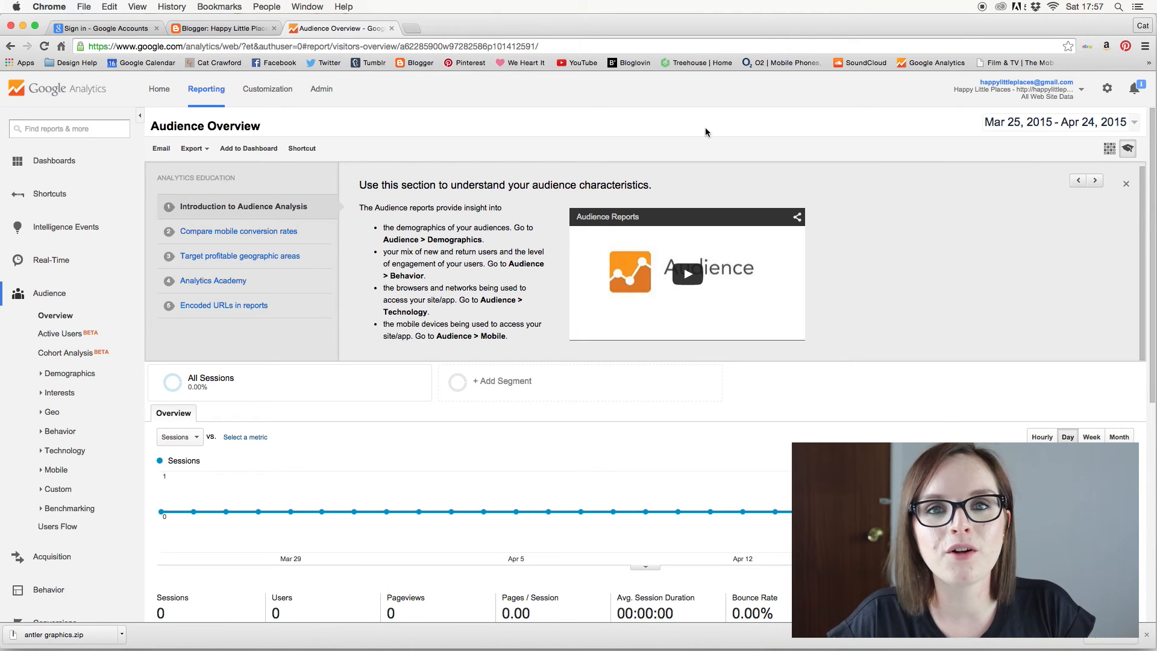
pyautogui.moveTo(585, 135)
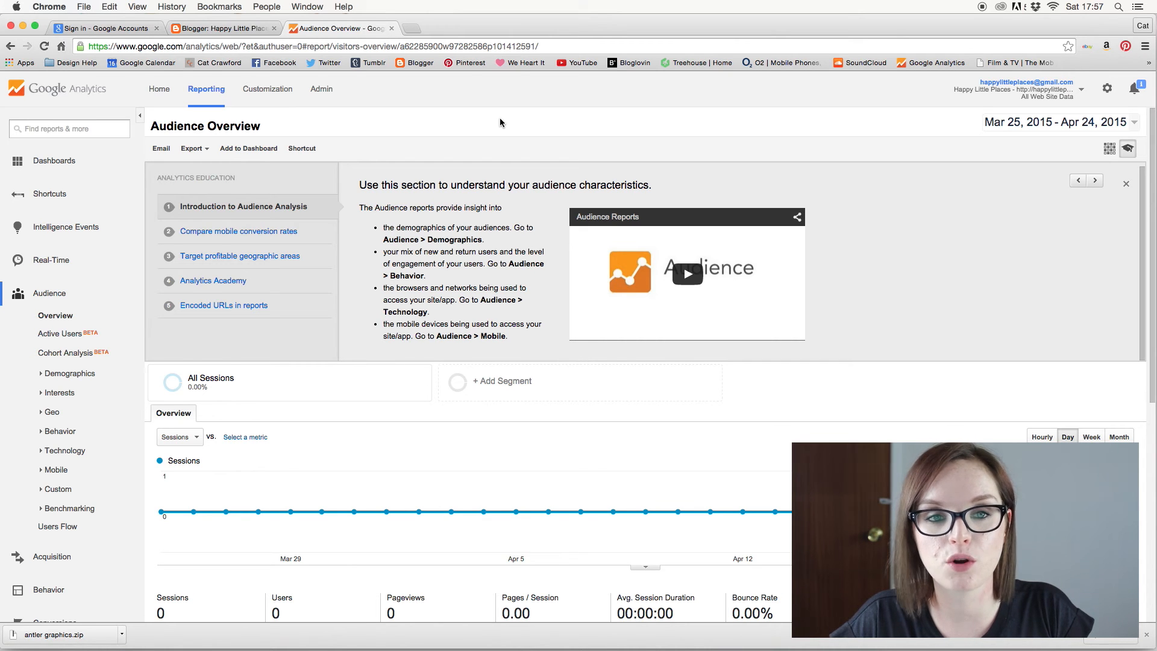
pyautogui.moveTo(363, 125)
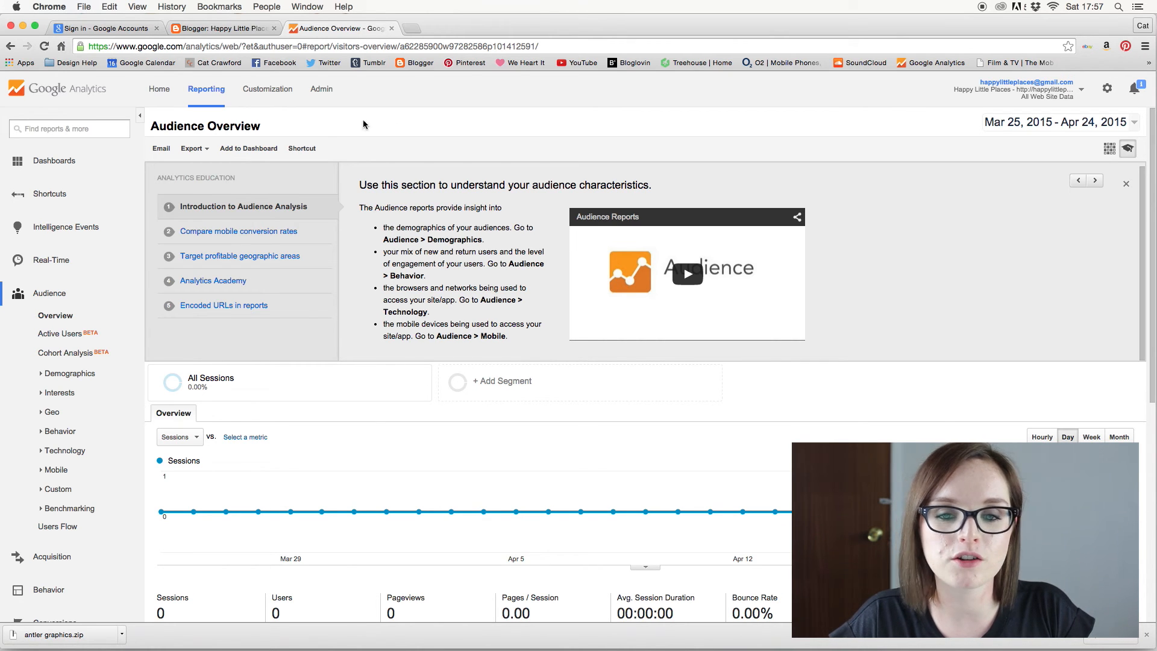
pyautogui.scroll(-3)
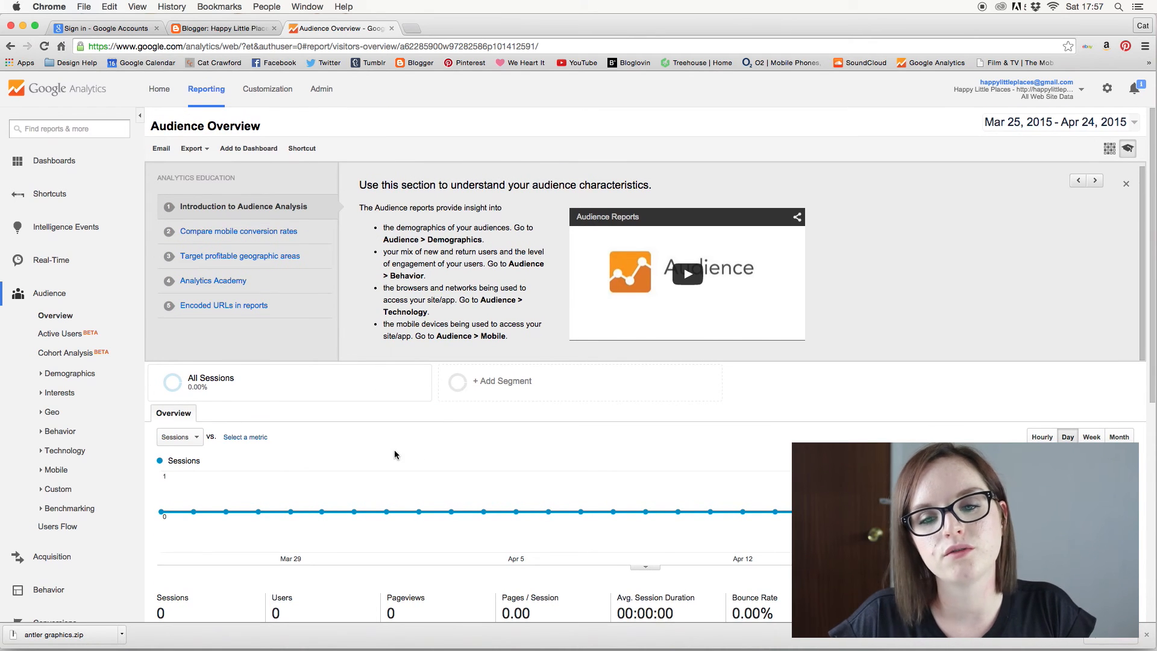
pyautogui.moveTo(430, 417)
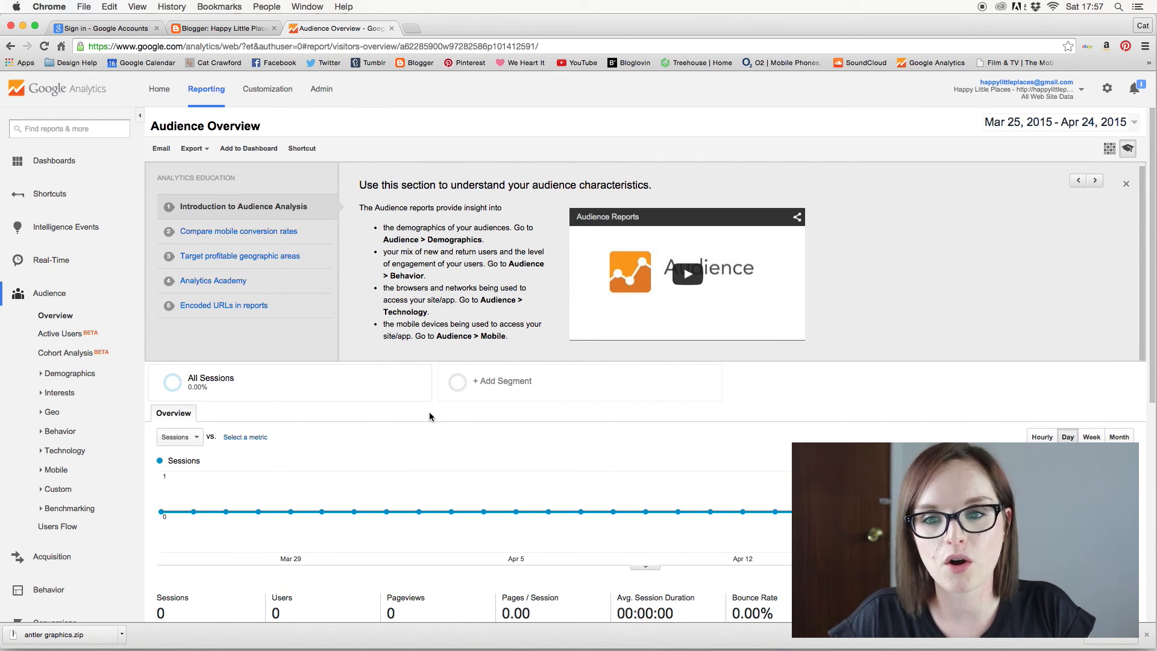
pyautogui.moveTo(743, 241)
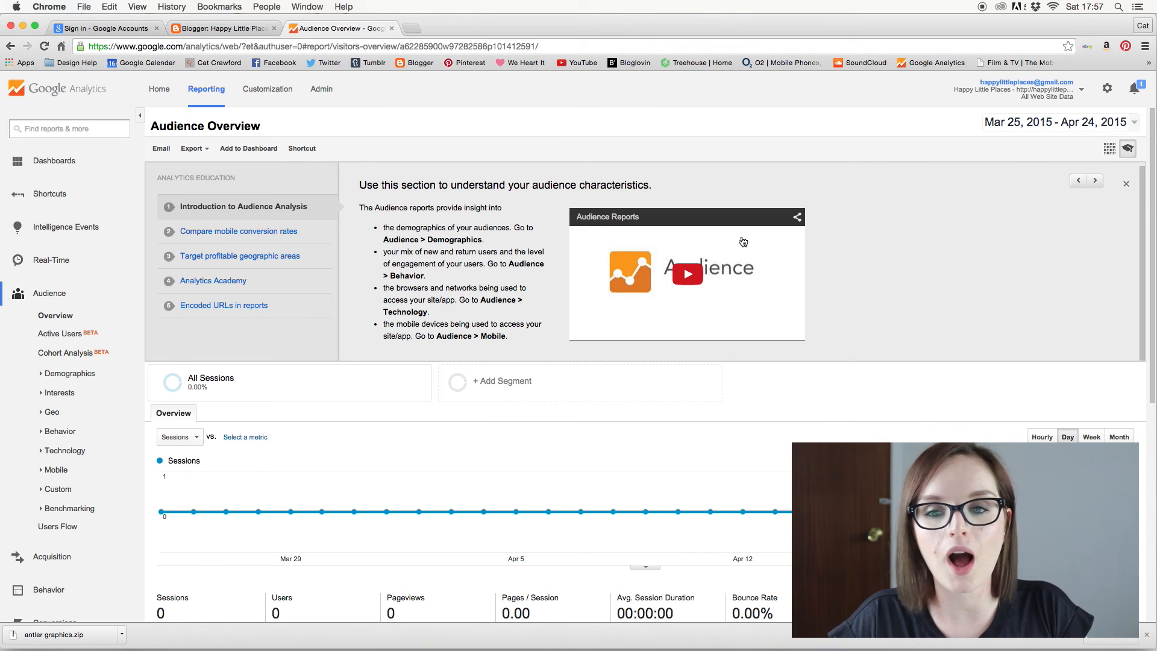
pyautogui.moveTo(792, 154)
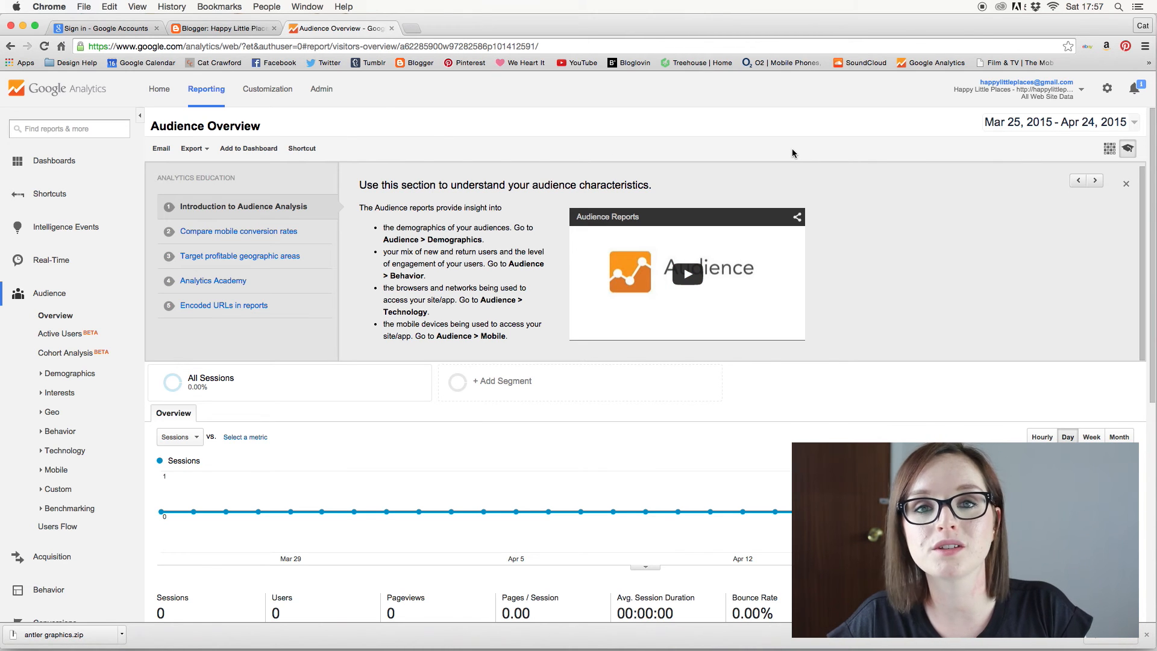